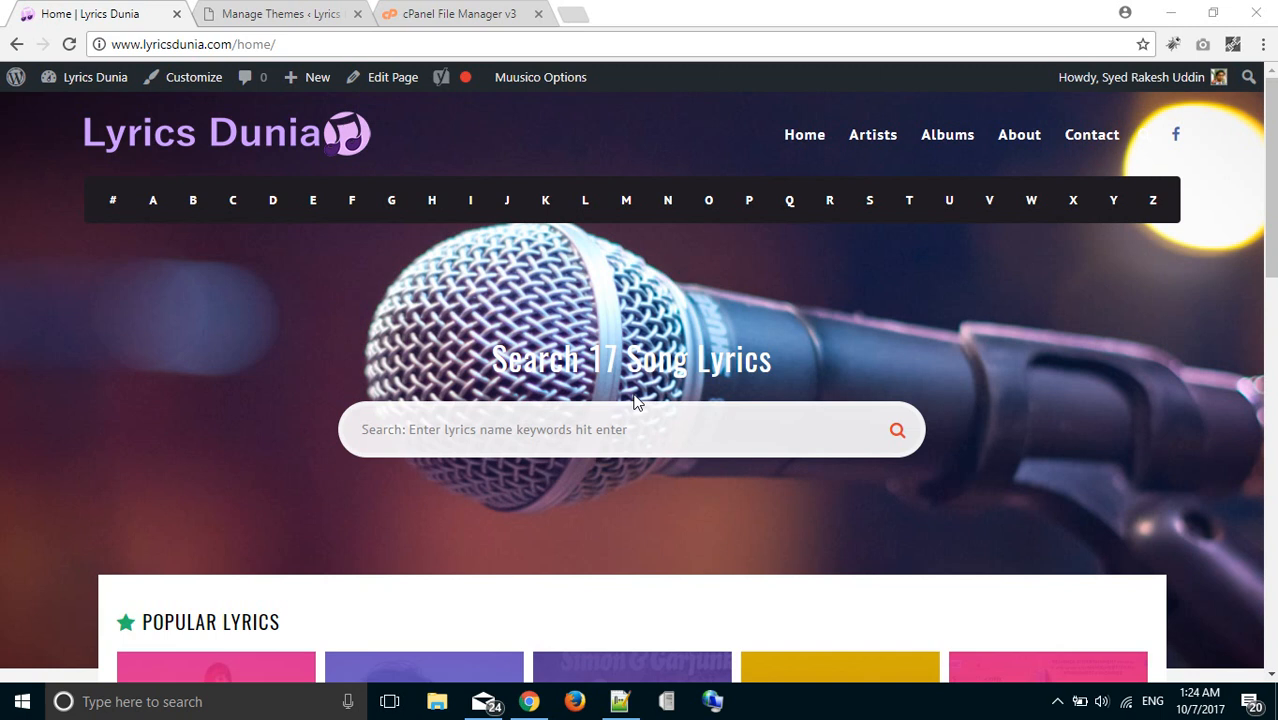
{"action": "mouse_move", "coordinate": [560, 325]}
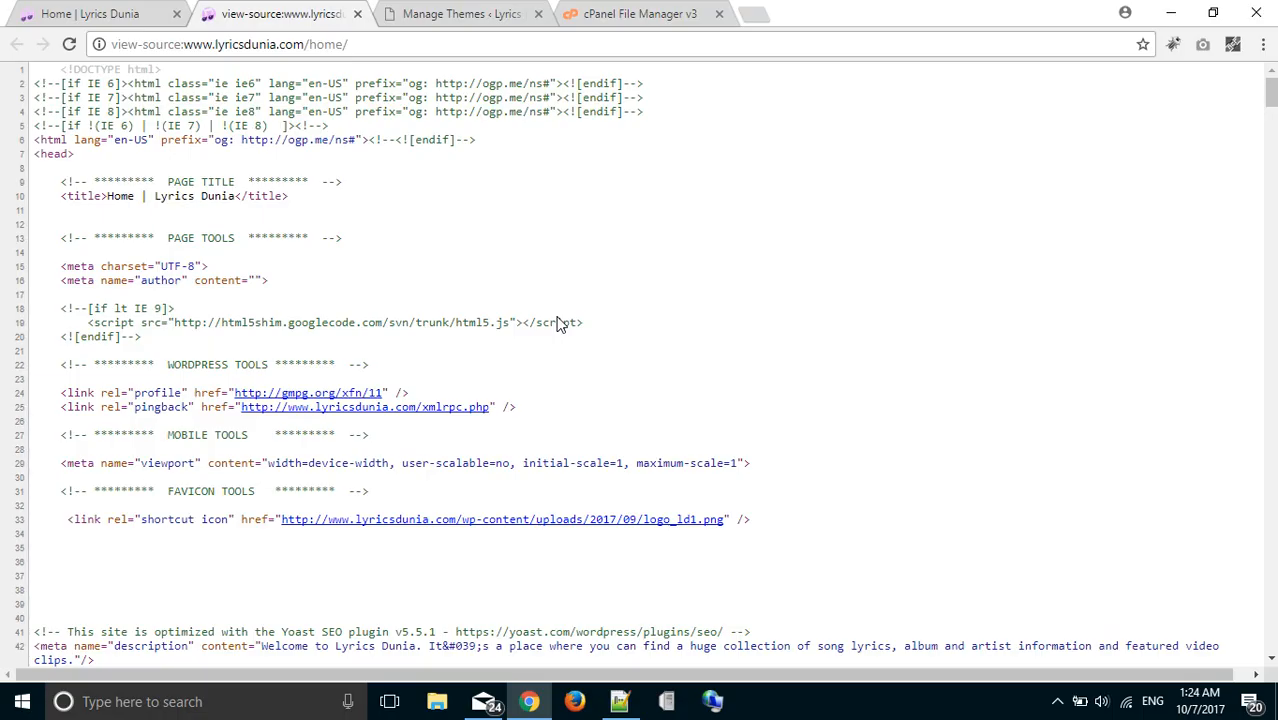
- Scroll the page source down to the stylesheet links under wp-content/themes/syedrakesh
{"action": "scroll", "scroll_direction": "down", "scroll_amount": 3}
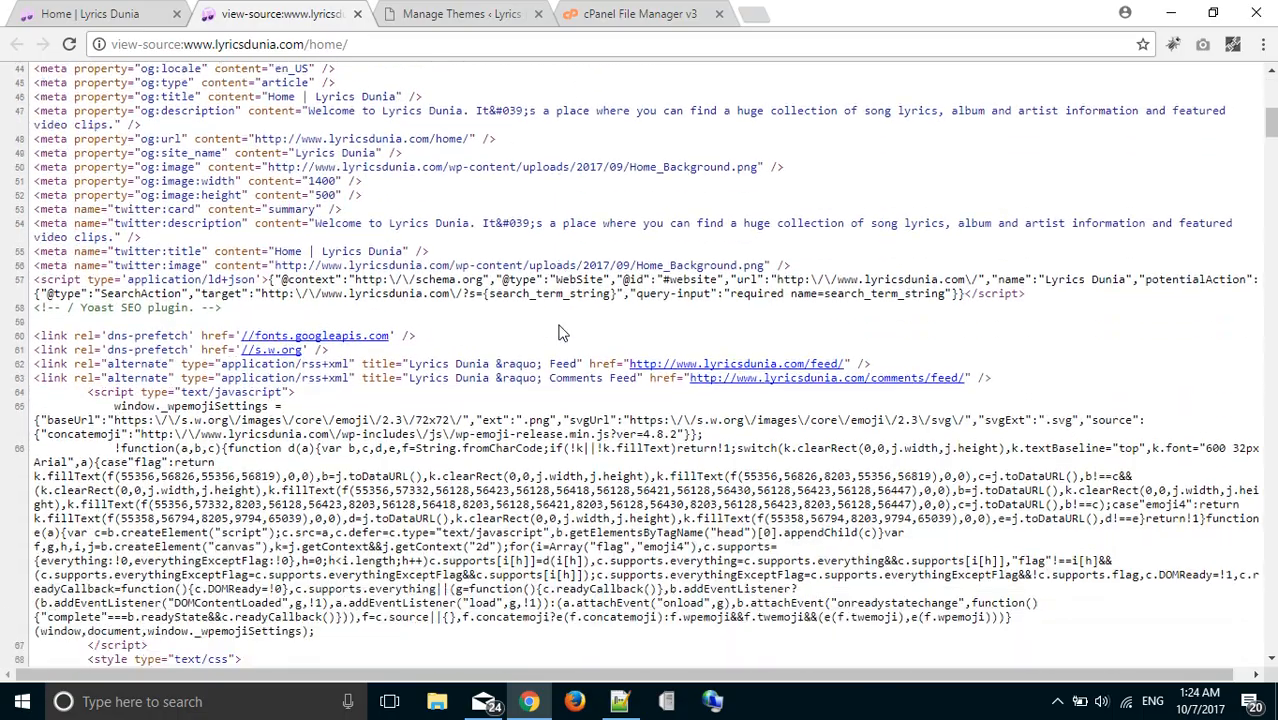
{"action": "scroll", "scroll_direction": "down", "scroll_amount": 3}
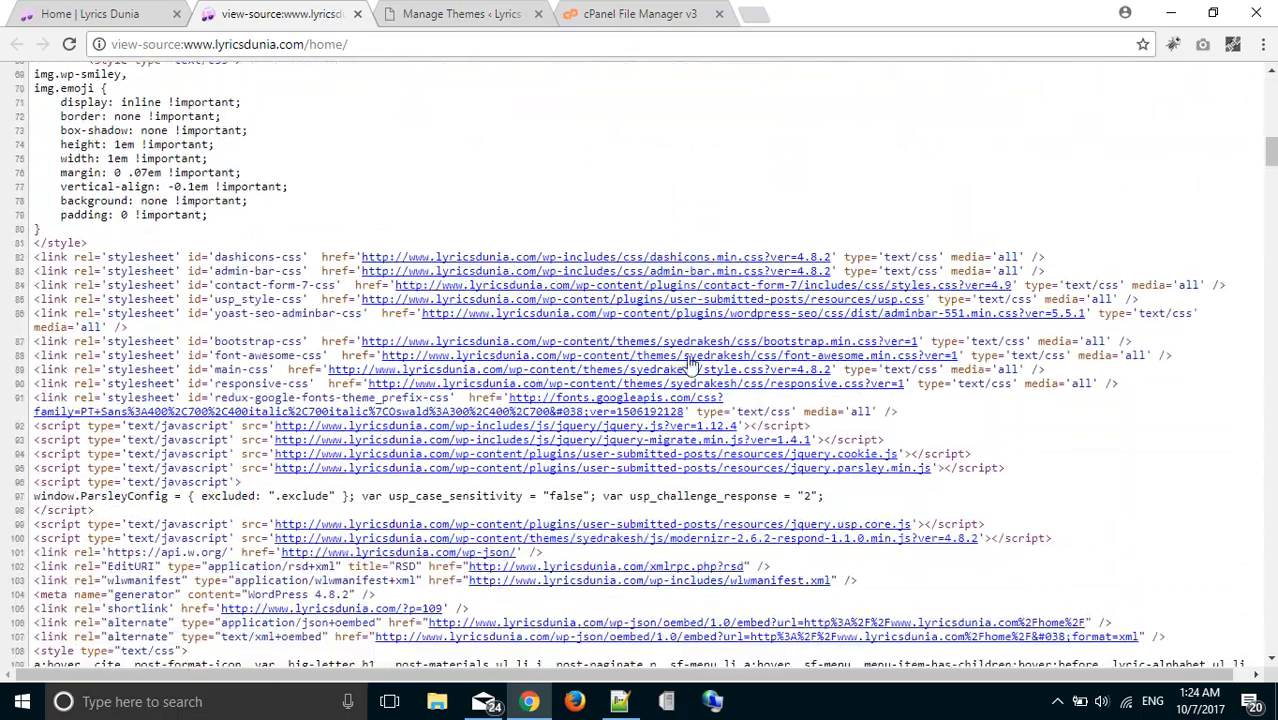
{"action": "scroll", "scroll_direction": "down", "scroll_amount": 3}
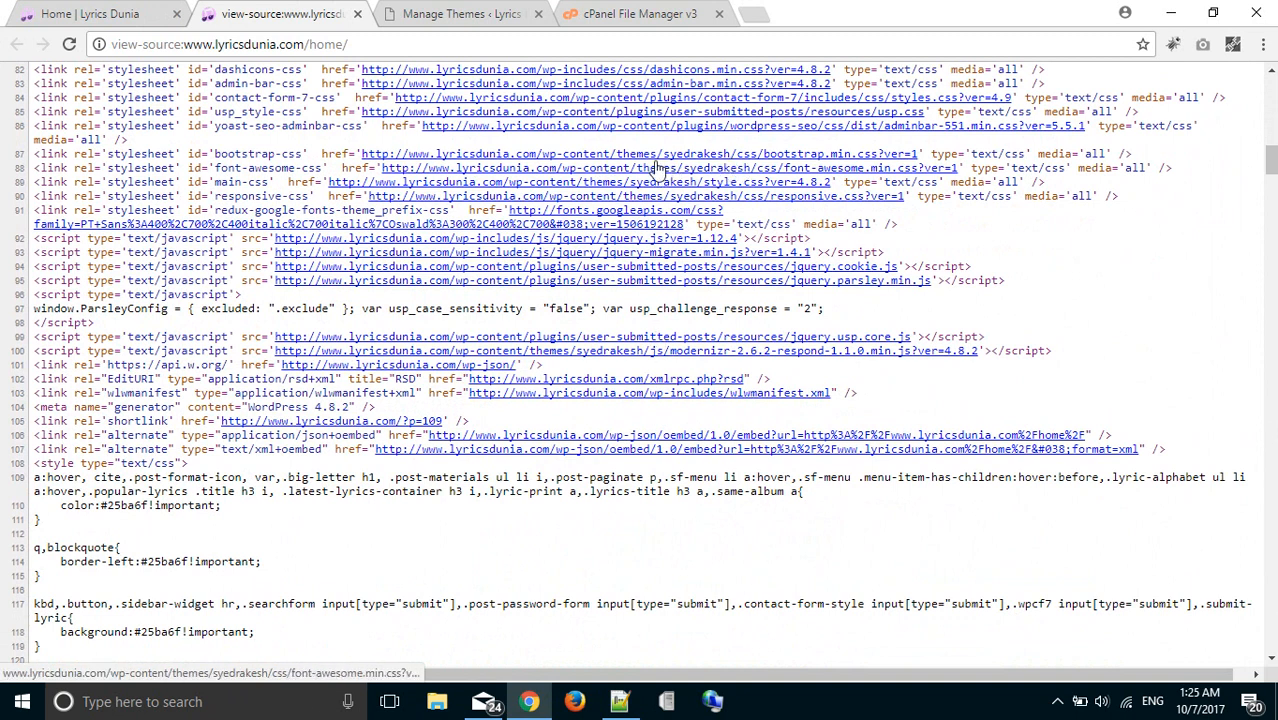
{"action": "mouse_move", "coordinate": [678, 210]}
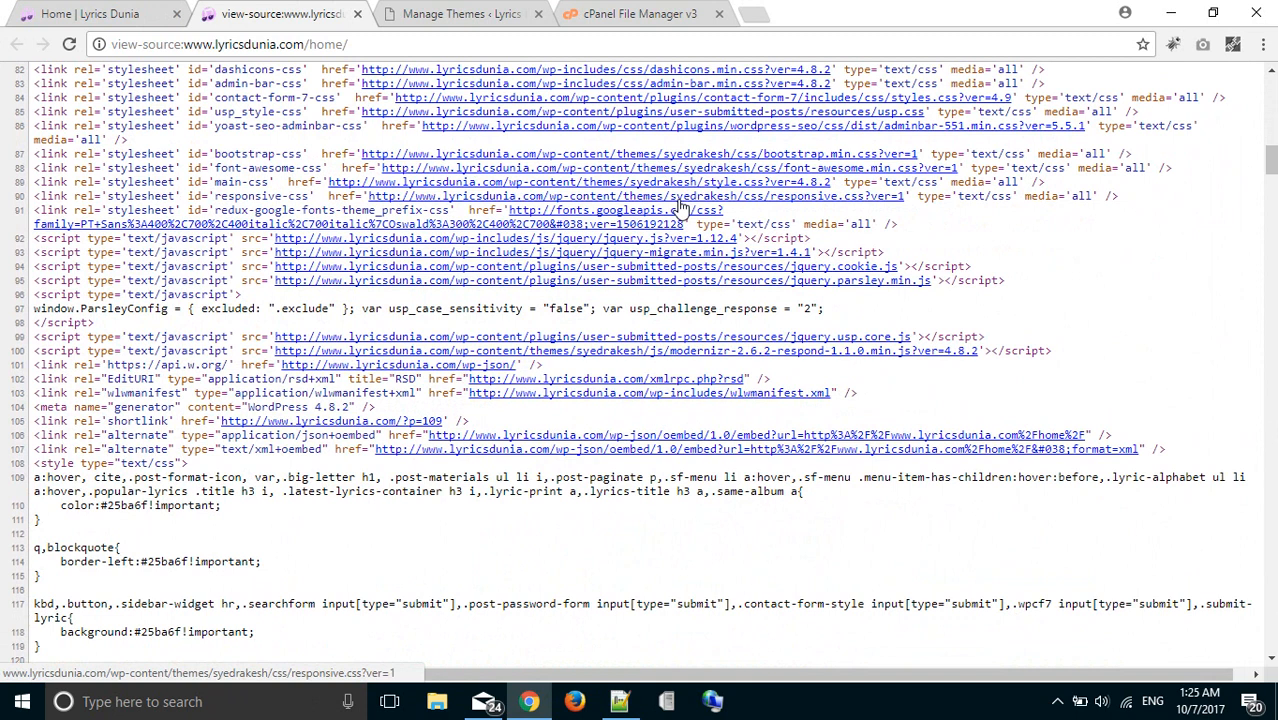
{"action": "mouse_move", "coordinate": [460, 13]}
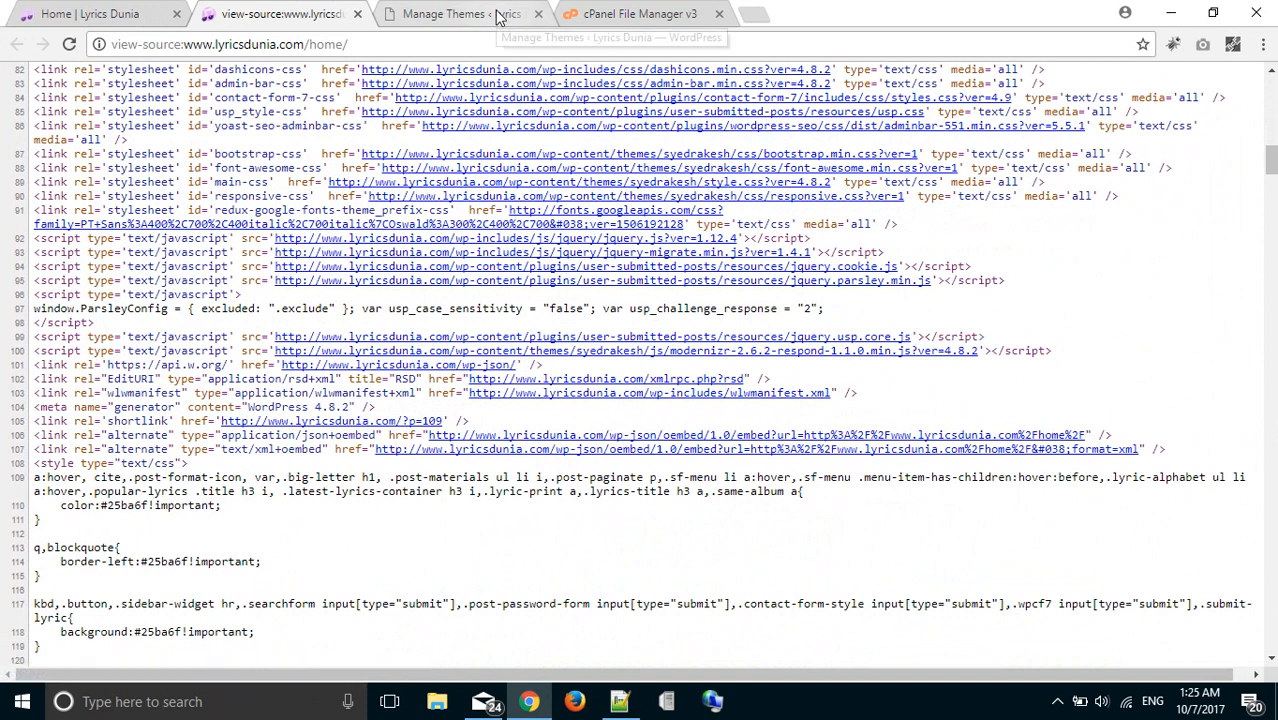
- Activate the Twenty Seventeen theme on the Manage Themes page, replacing LyricsMag
{"action": "left_click", "coordinate": [445, 14]}
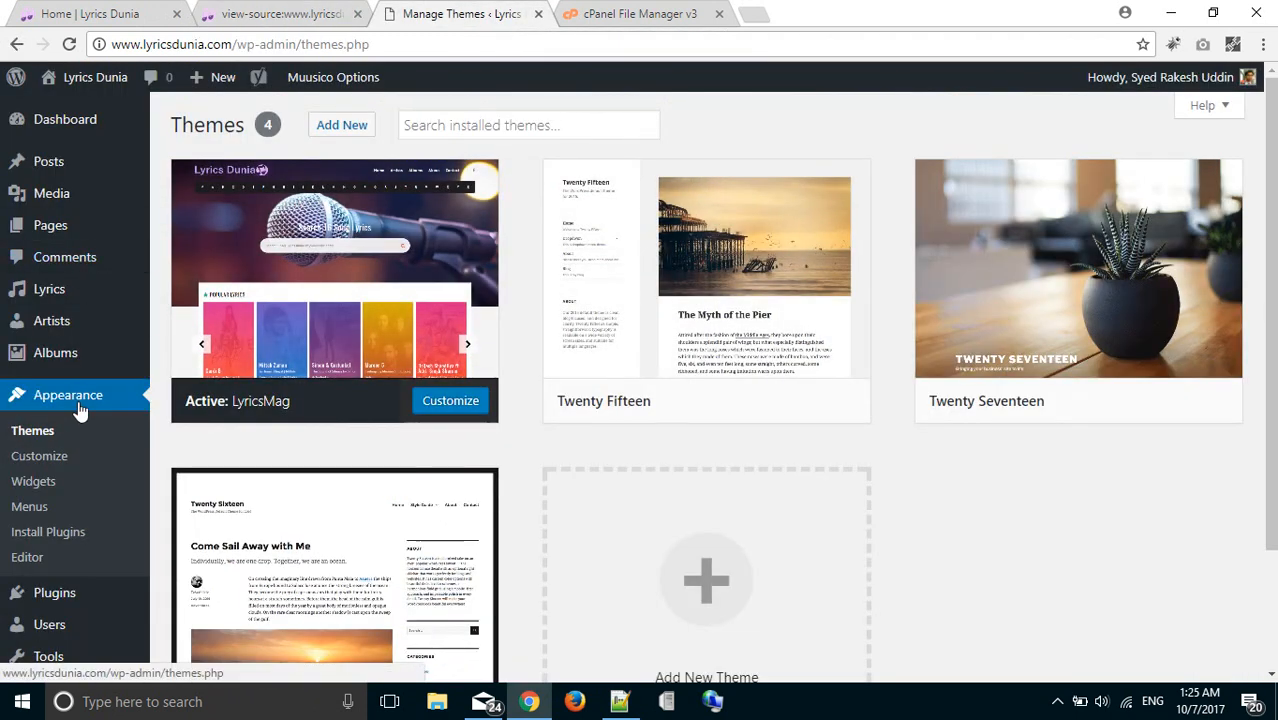
{"action": "mouse_move", "coordinate": [360, 124]}
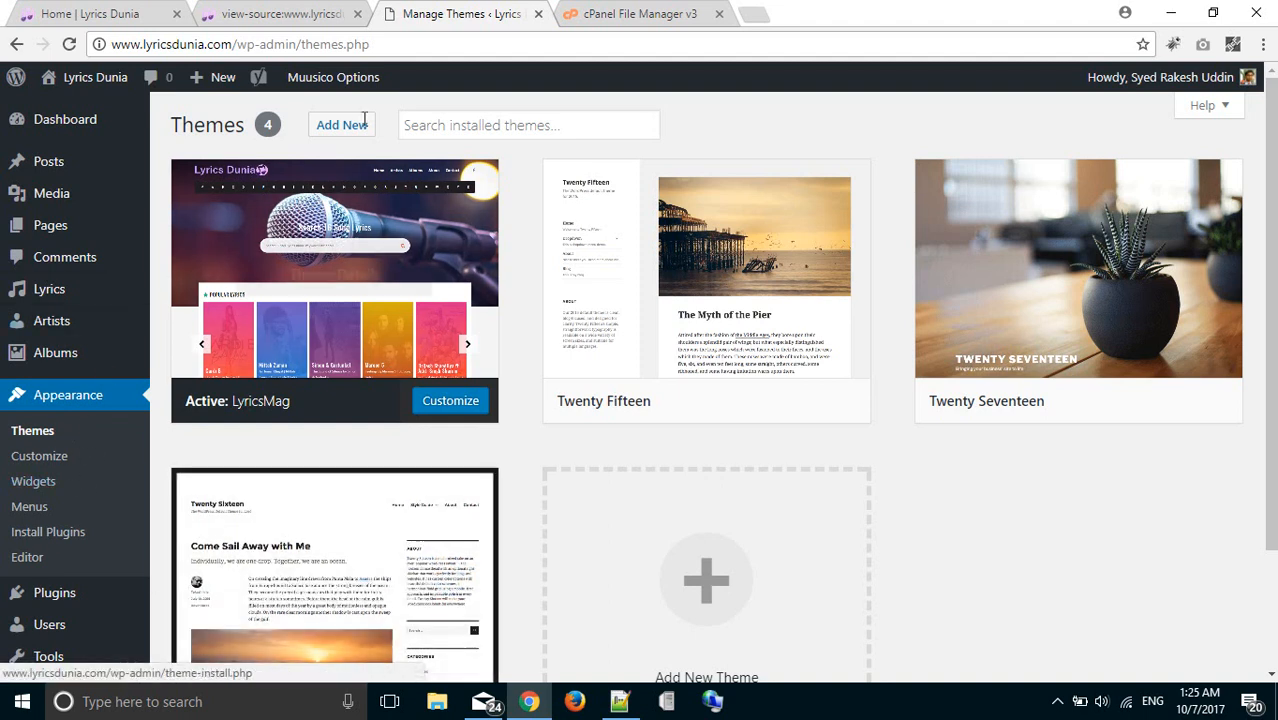
{"action": "mouse_move", "coordinate": [520, 469]}
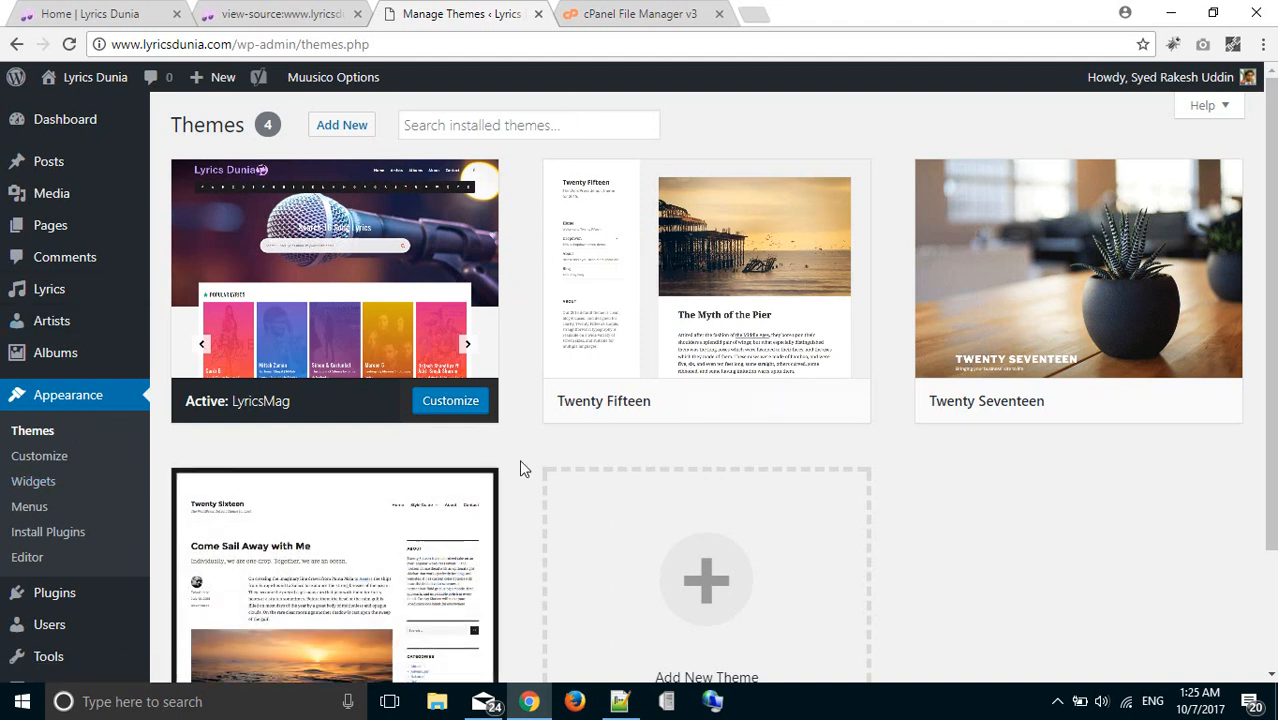
{"action": "mouse_move", "coordinate": [538, 448]}
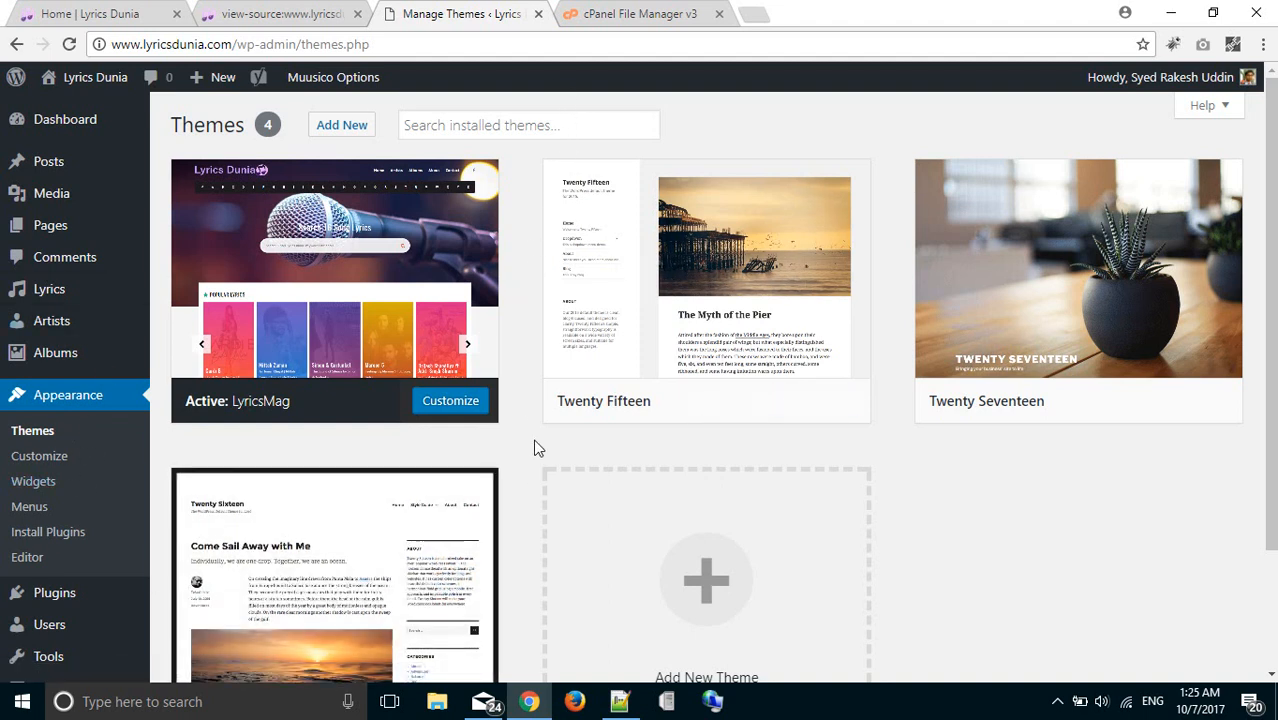
{"action": "mouse_move", "coordinate": [297, 445]}
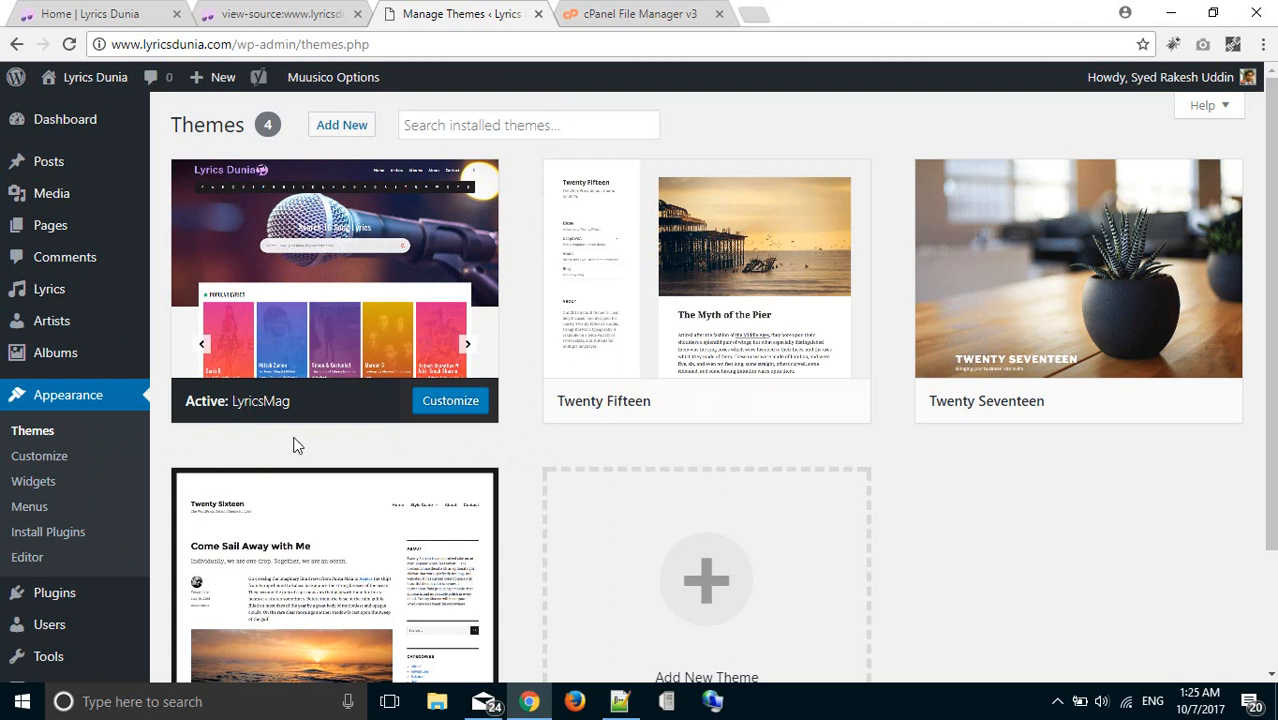
{"action": "mouse_move", "coordinate": [358, 455]}
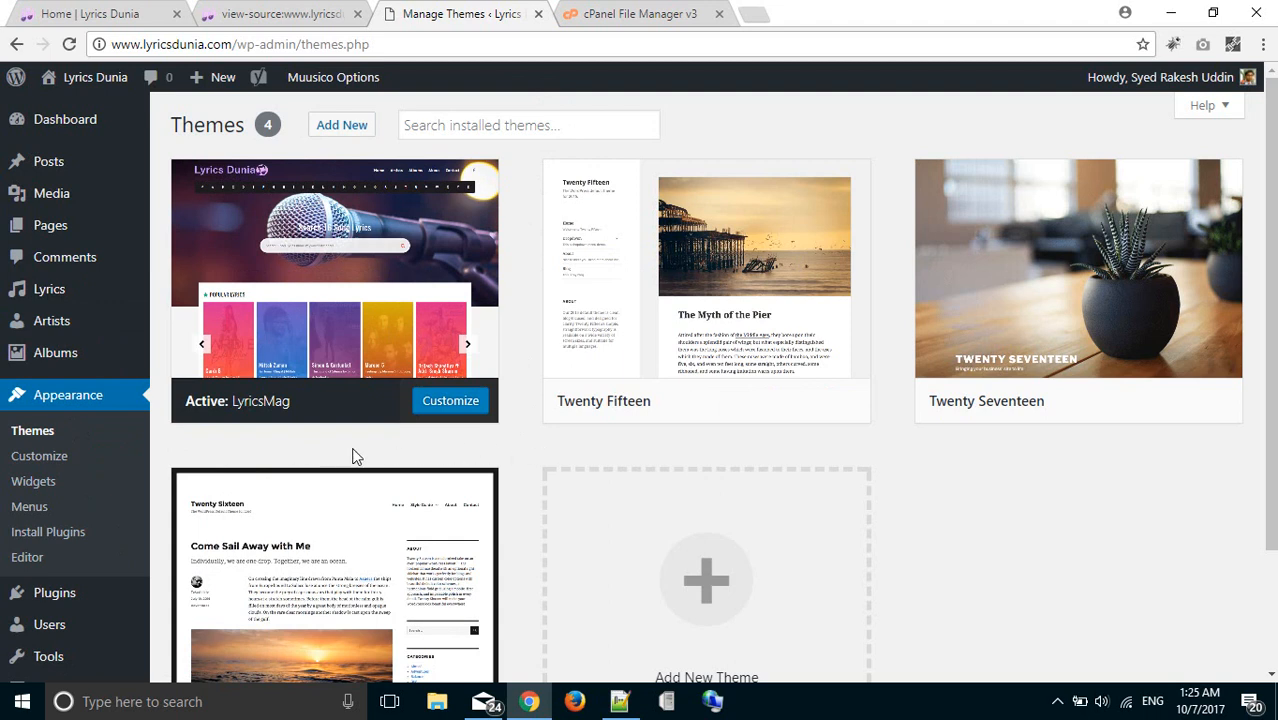
{"action": "mouse_move", "coordinate": [765, 442]}
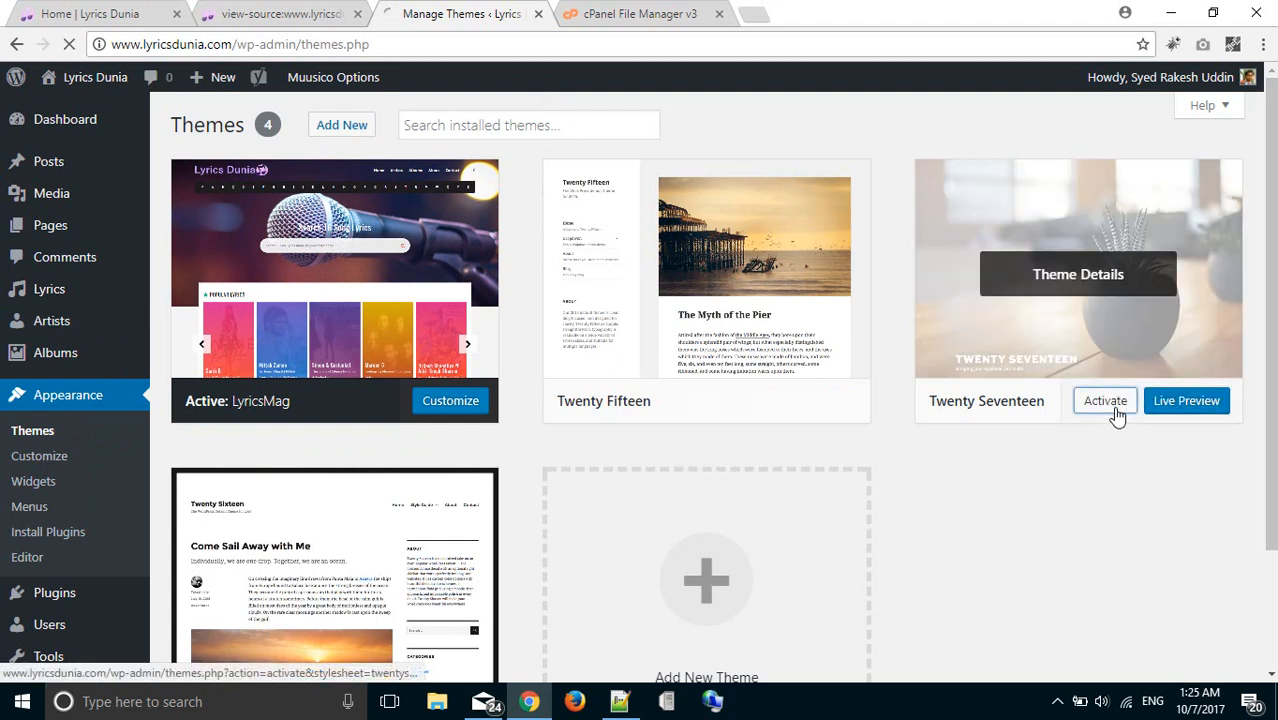
{"action": "left_click", "coordinate": [1105, 400]}
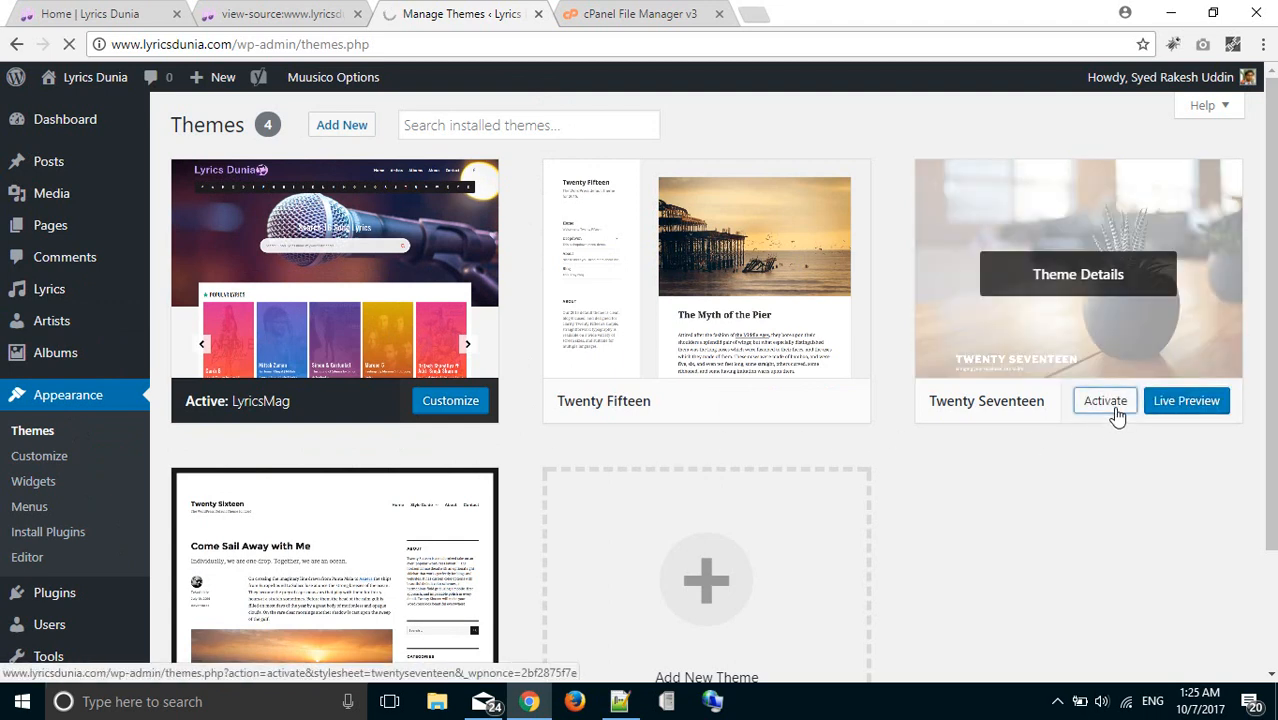
{"action": "left_click", "coordinate": [1105, 400]}
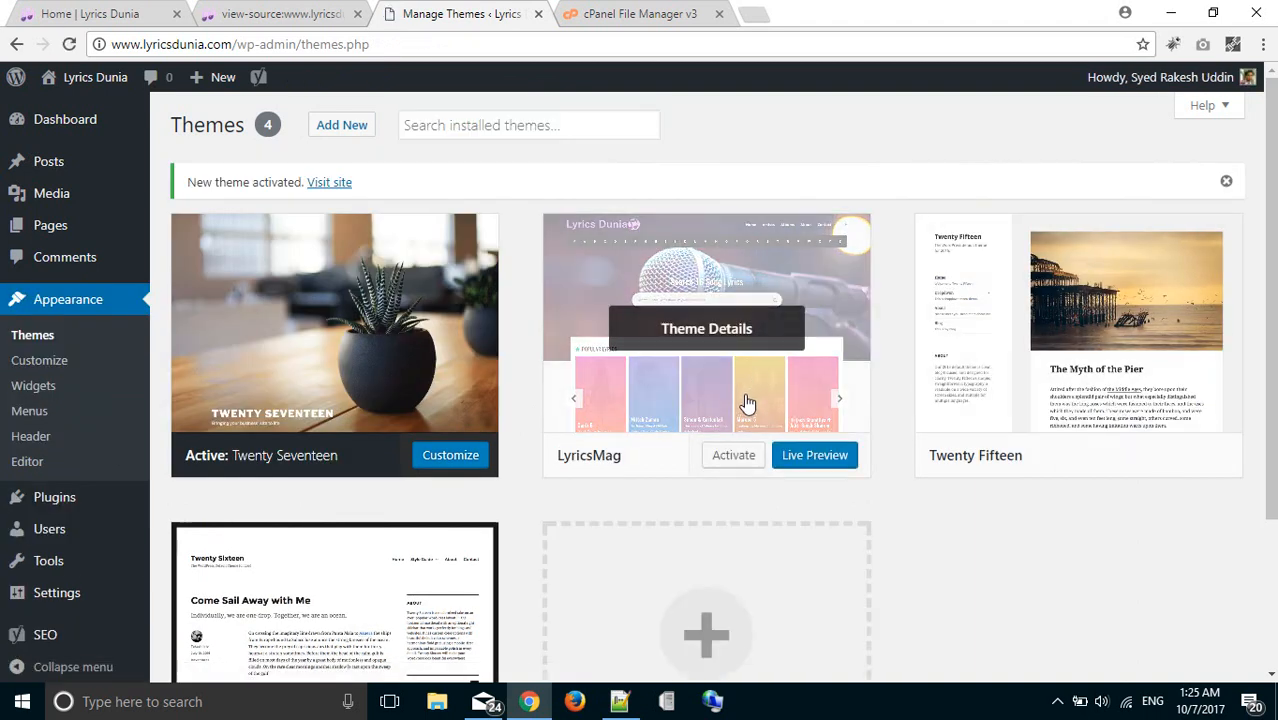
{"action": "mouse_move", "coordinate": [720, 363]}
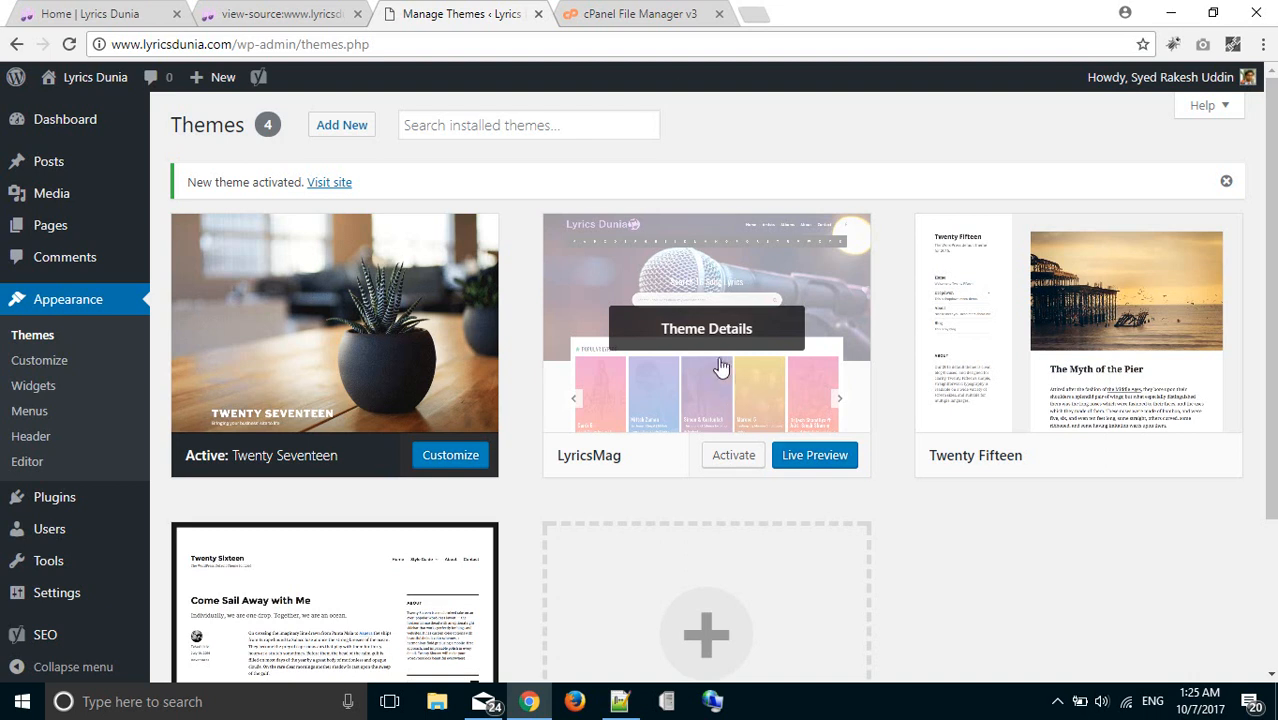
{"action": "left_click", "coordinate": [639, 13]}
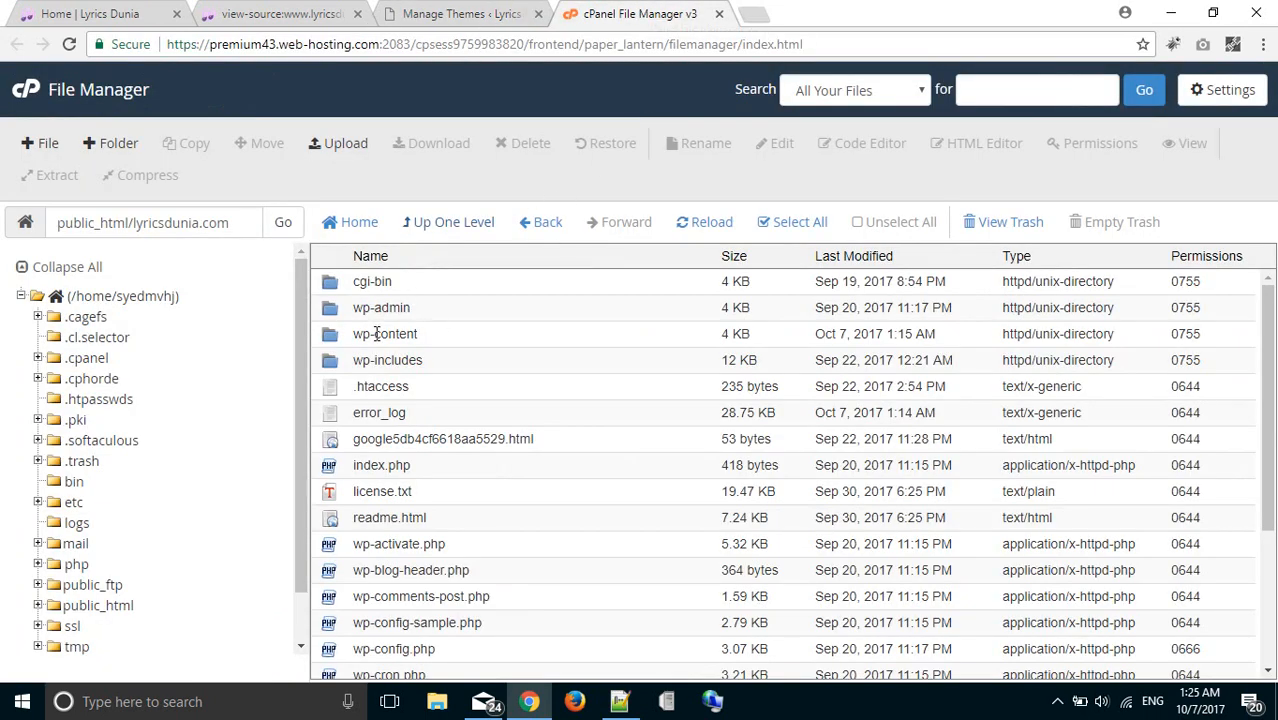
{"action": "mouse_move", "coordinate": [385, 333]}
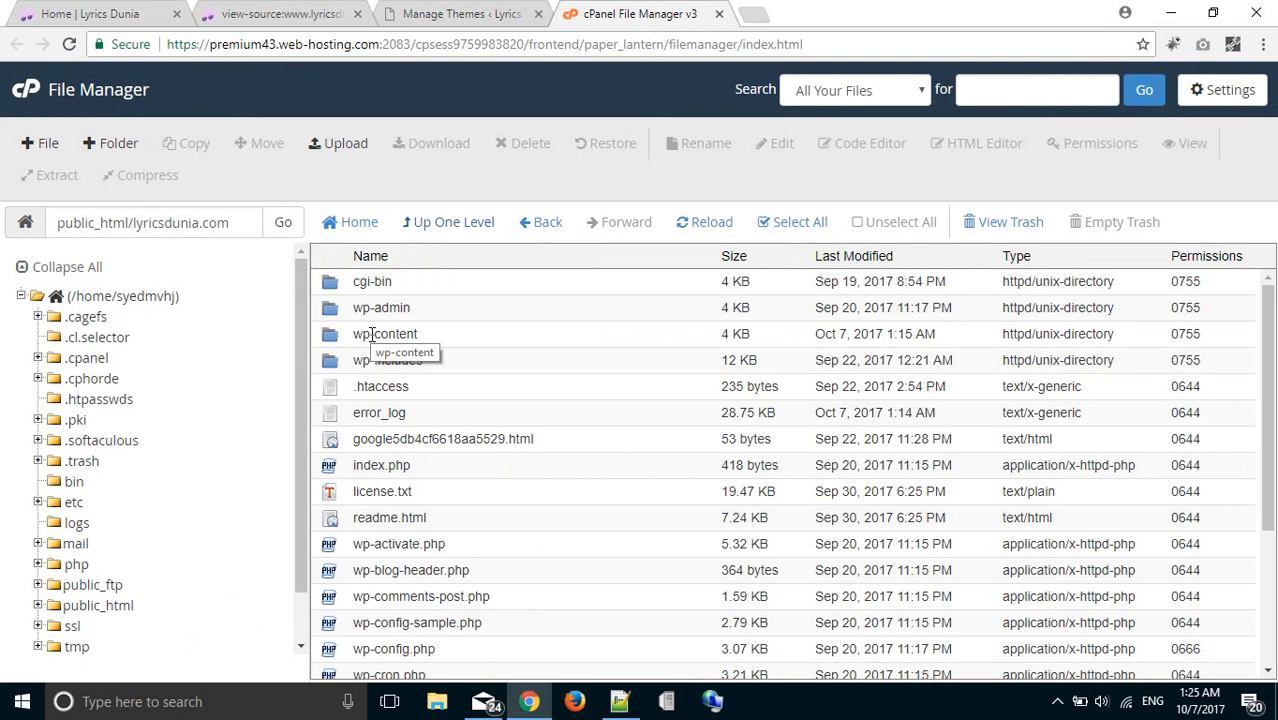
- Open wp-content to reach the themes folder listing syedrakesh and the default themes
{"action": "left_click", "coordinate": [385, 333]}
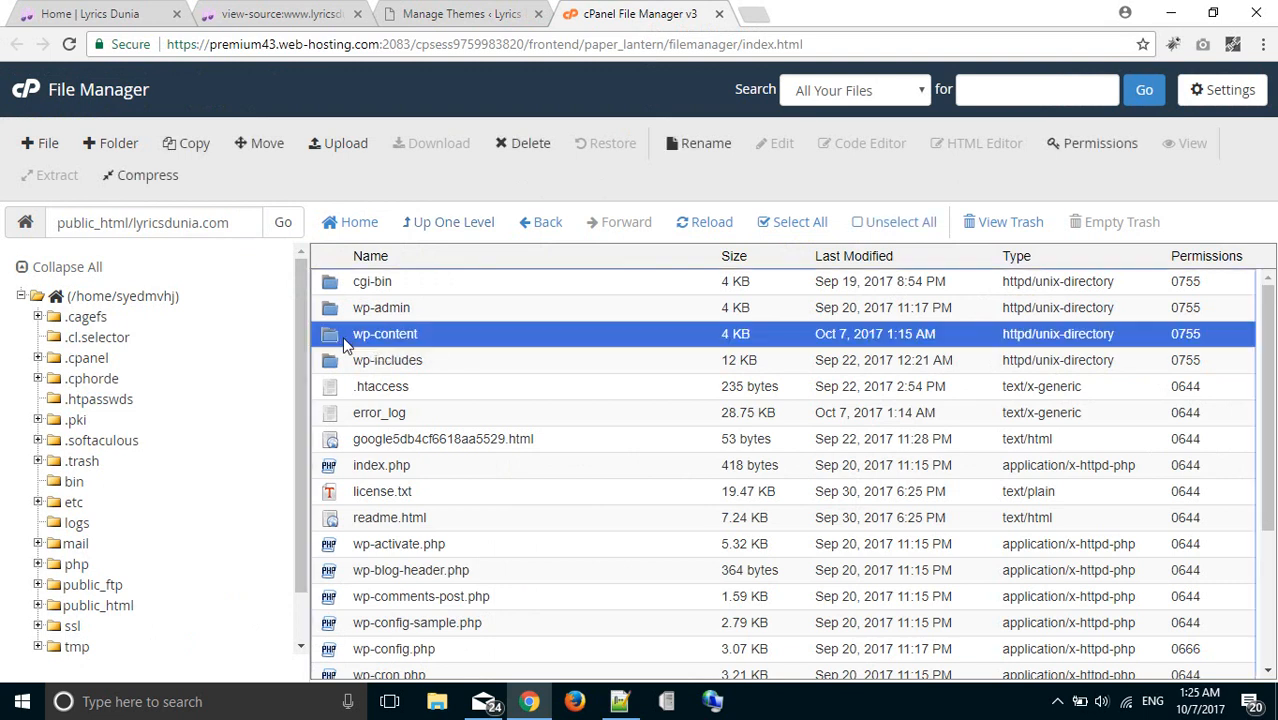
{"action": "double_click", "coordinate": [385, 333]}
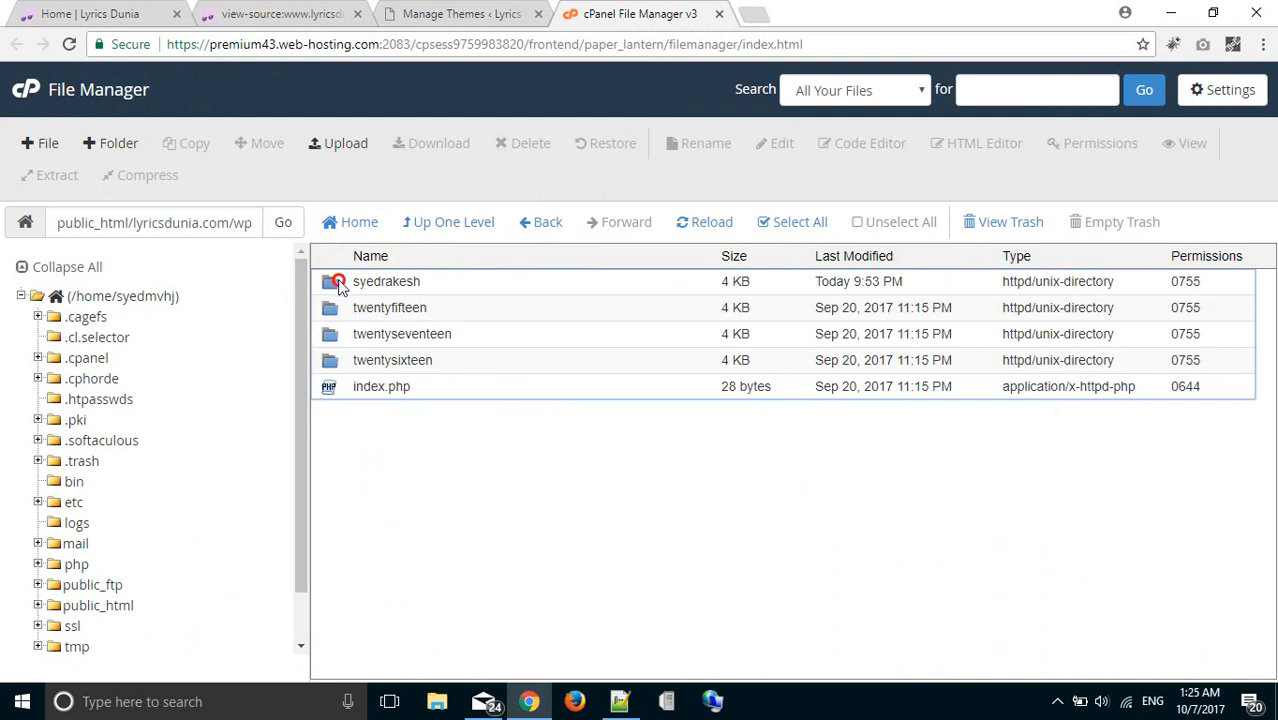
- Rename the syedrakesh folder to 'lyricsmag' in File Manager
{"action": "left_click", "coordinate": [386, 281]}
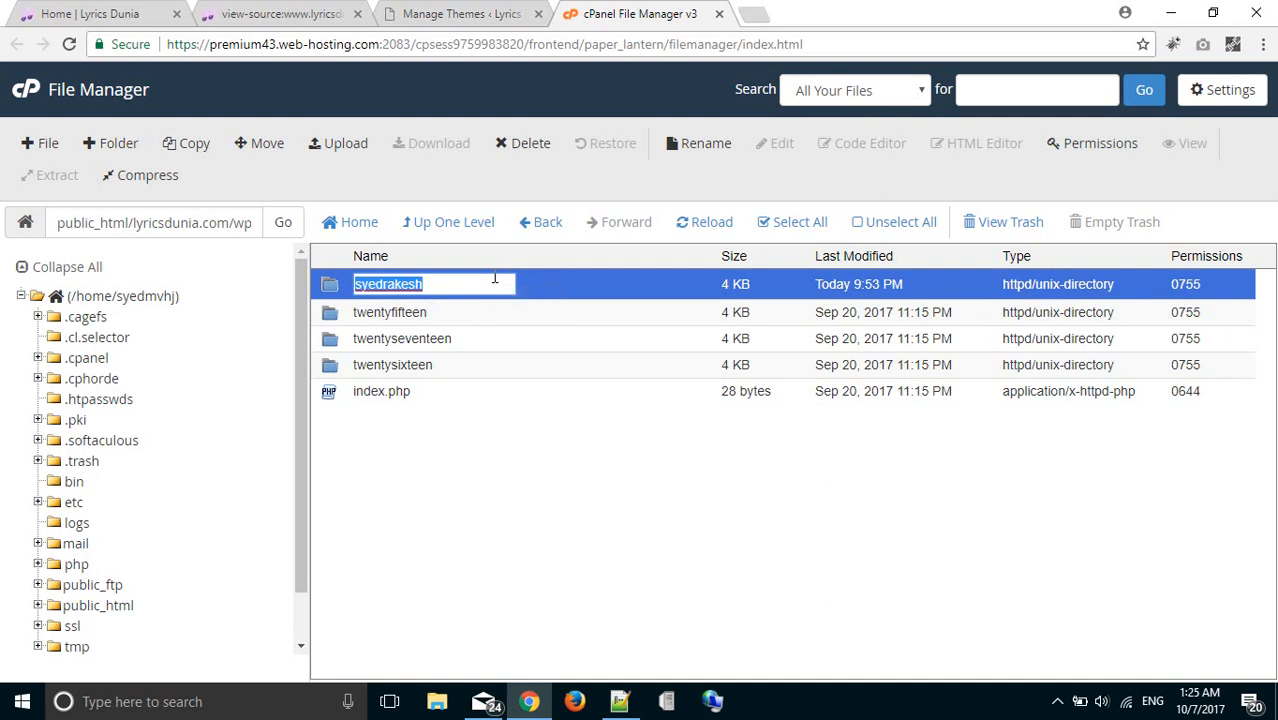
{"action": "type", "text": "lyri"}
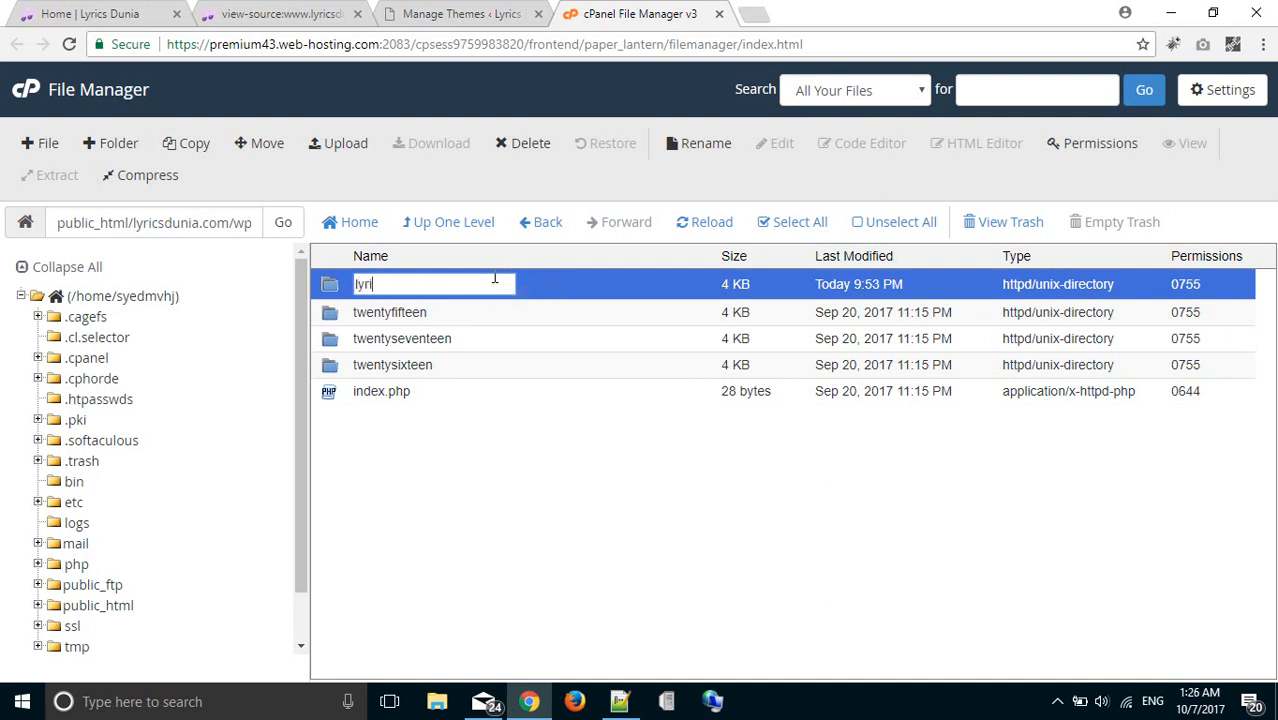
{"action": "type", "text": "csmag"}
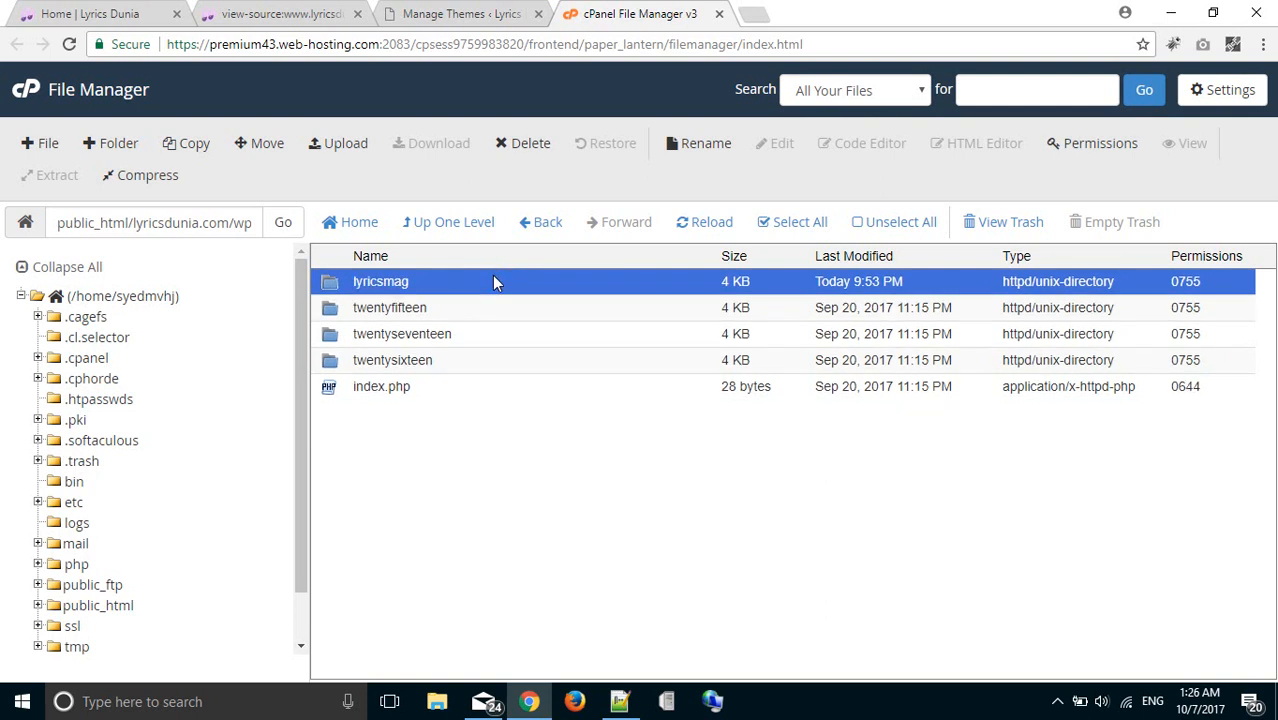
{"action": "mouse_move", "coordinate": [474, 304]}
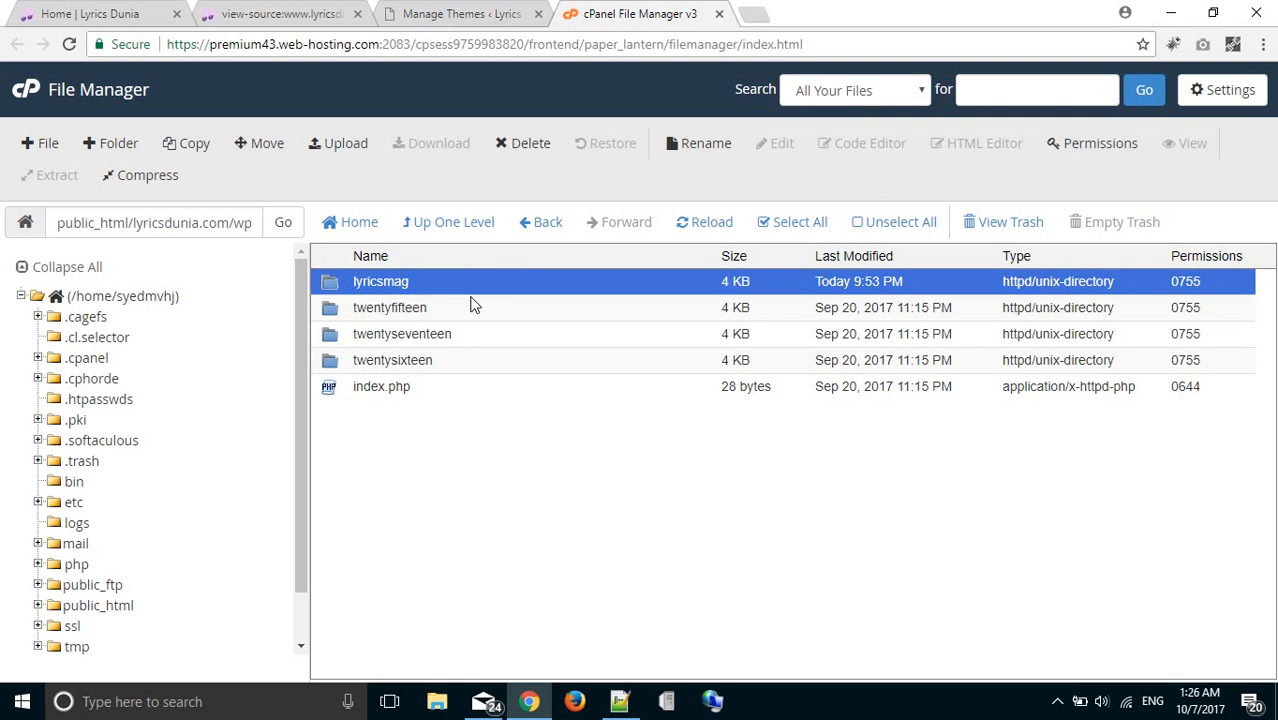
{"action": "mouse_move", "coordinate": [485, 288]}
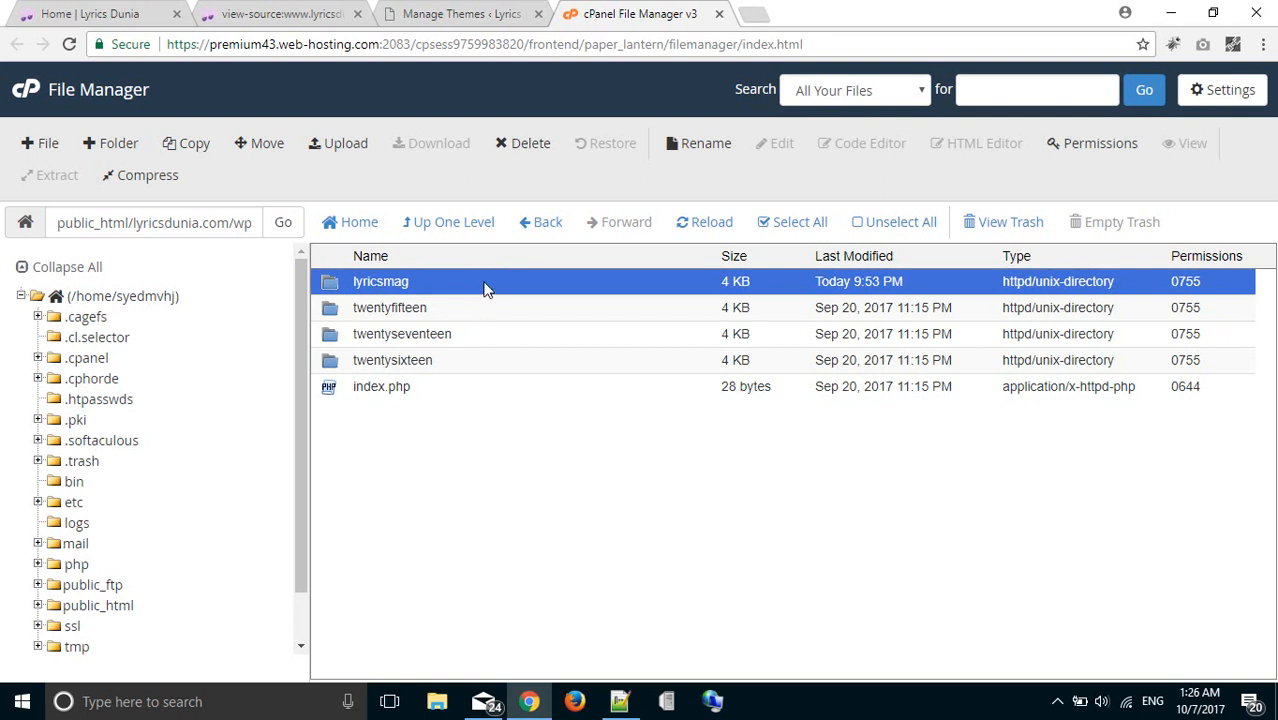
{"action": "left_click", "coordinate": [461, 13]}
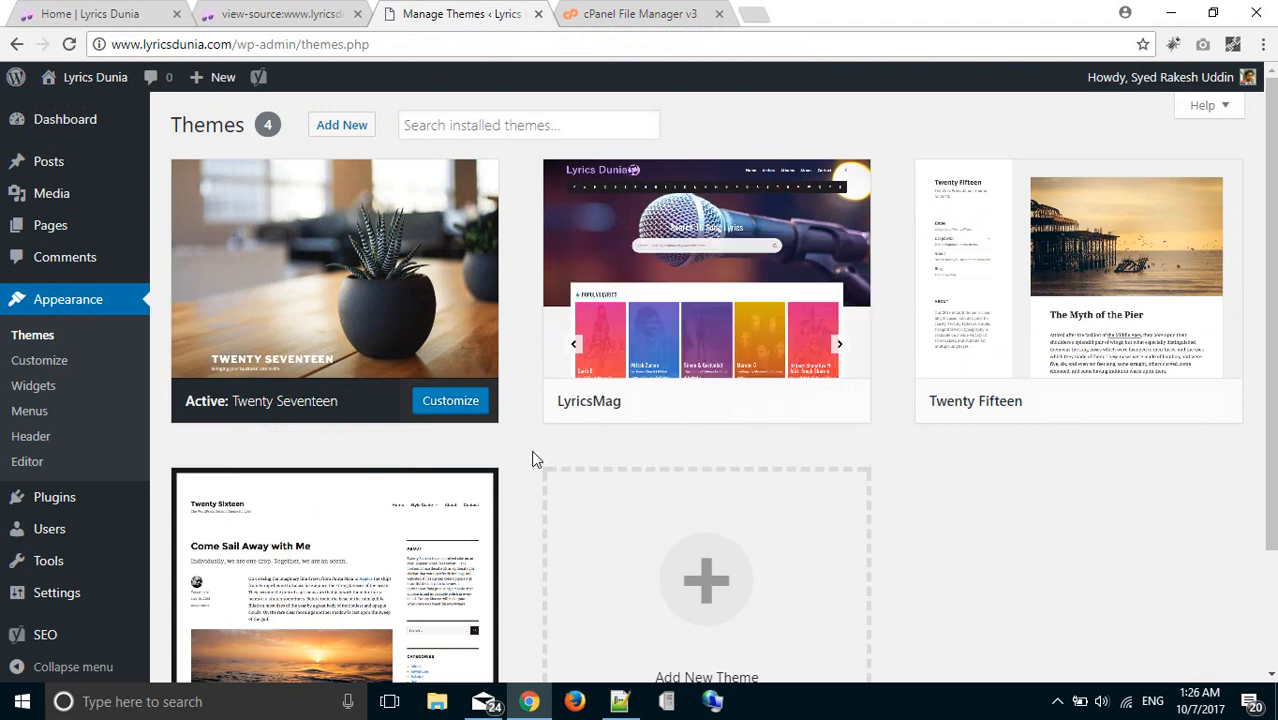
{"action": "mouse_move", "coordinate": [707, 290]}
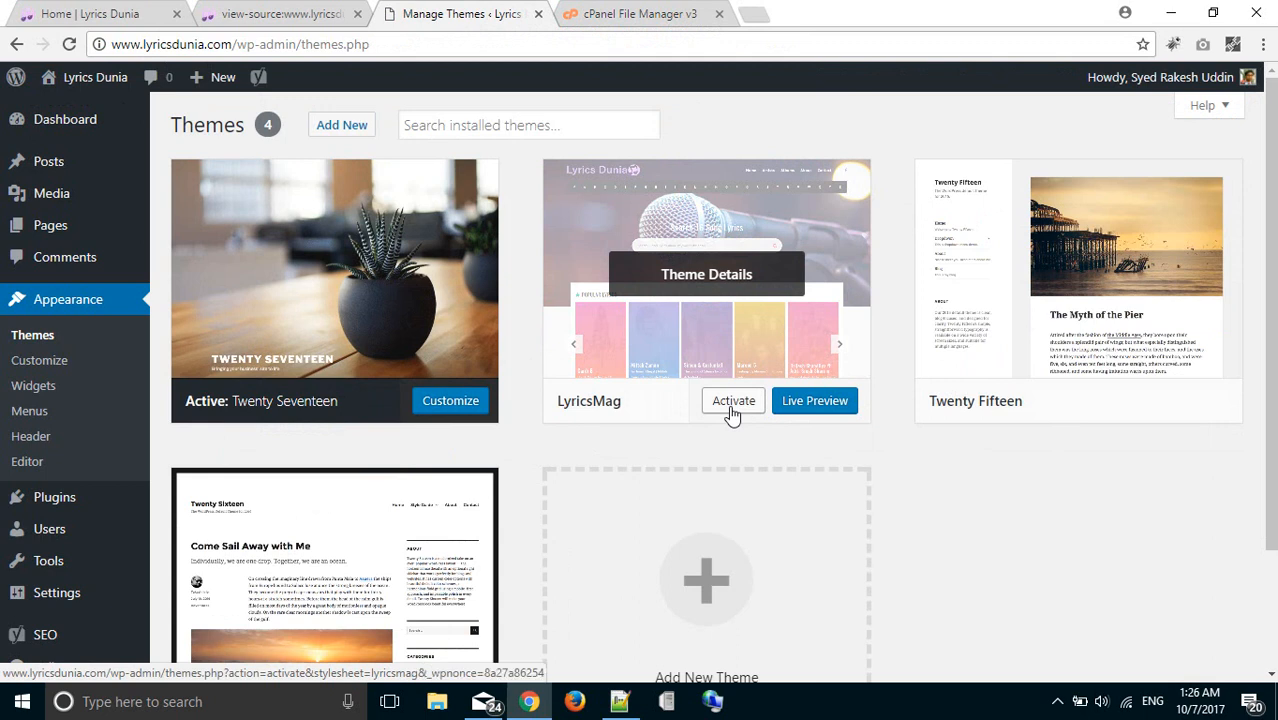
- Activate the LyricsMag theme and begin activating its required plugins
{"action": "left_click", "coordinate": [733, 400]}
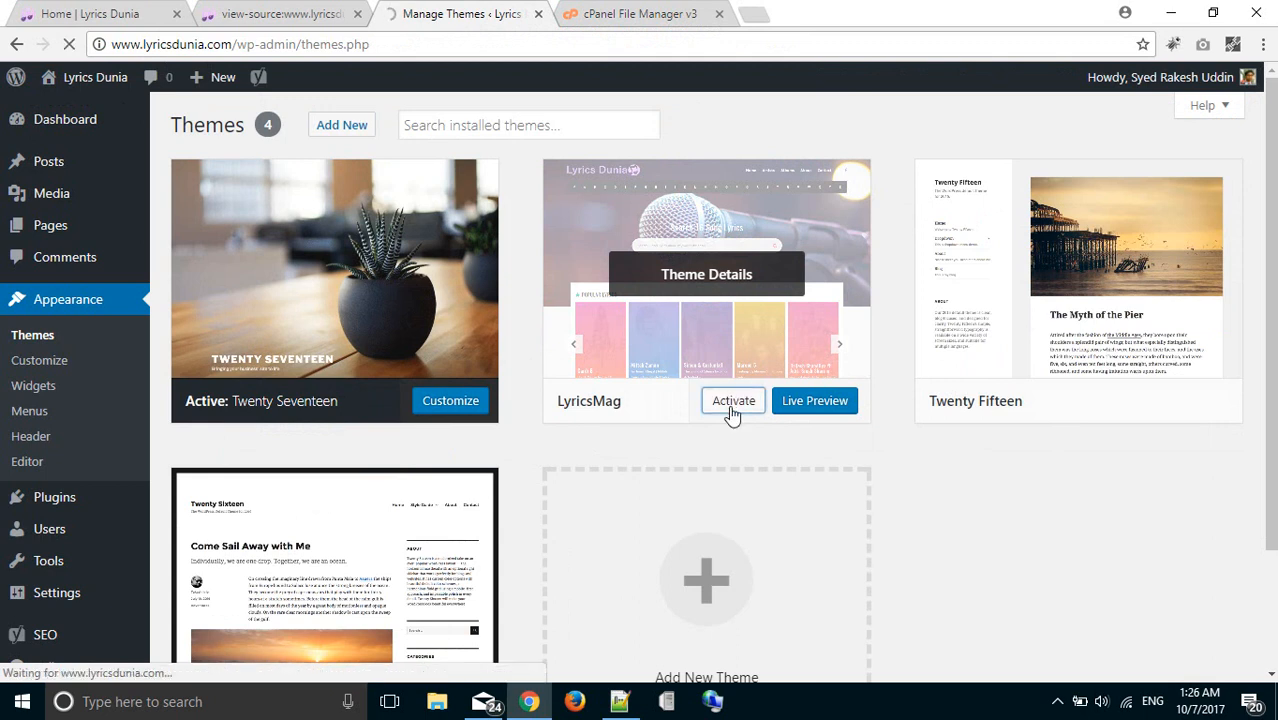
{"action": "left_click", "coordinate": [733, 400]}
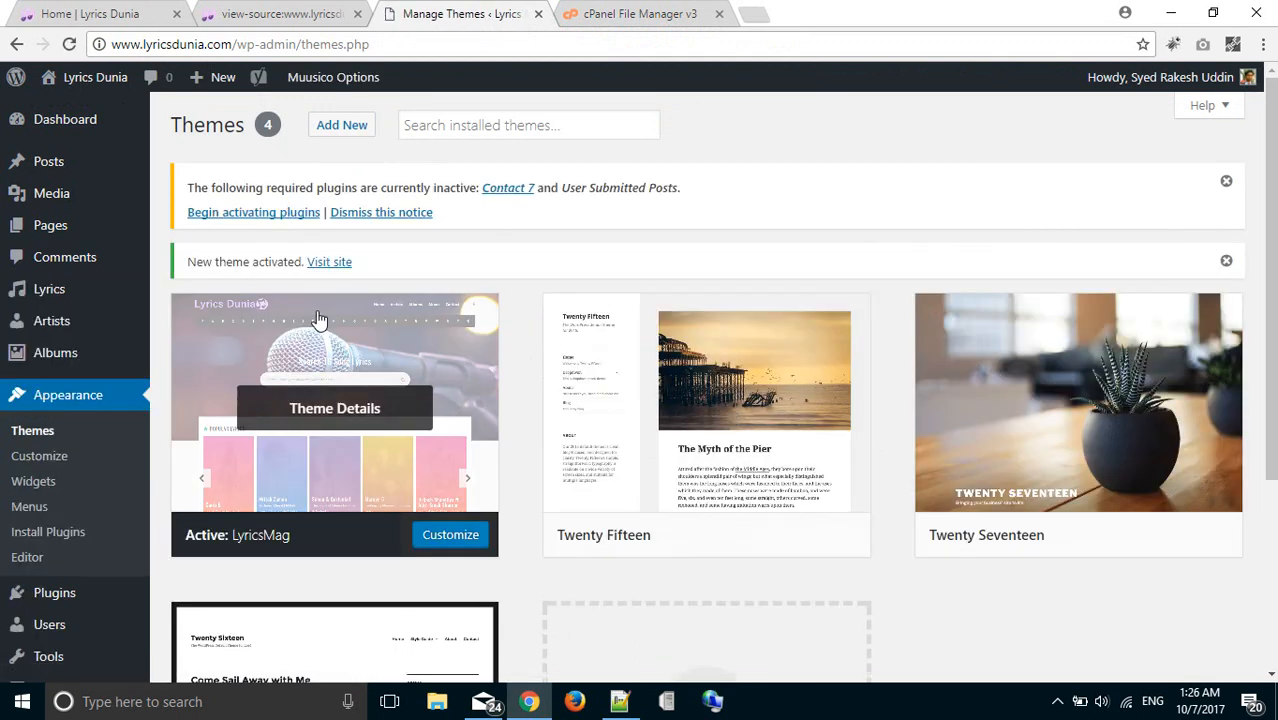
{"action": "mouse_move", "coordinate": [253, 212]}
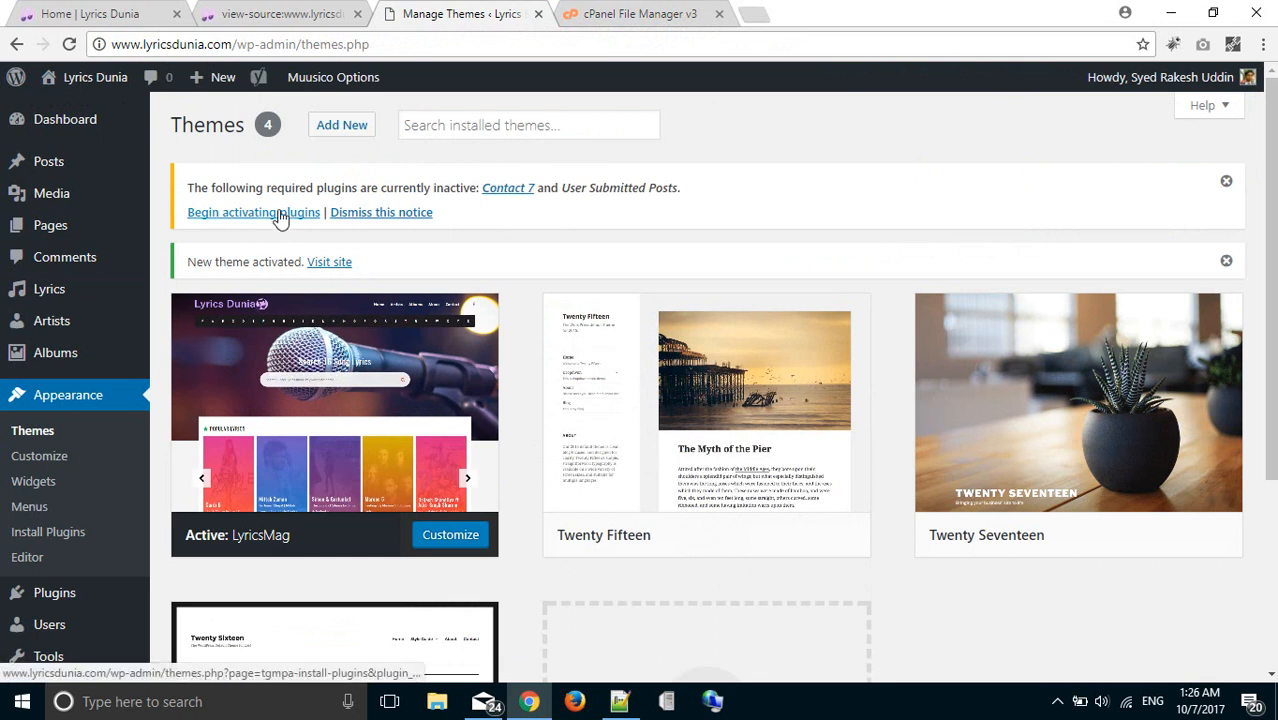
{"action": "left_click", "coordinate": [253, 212]}
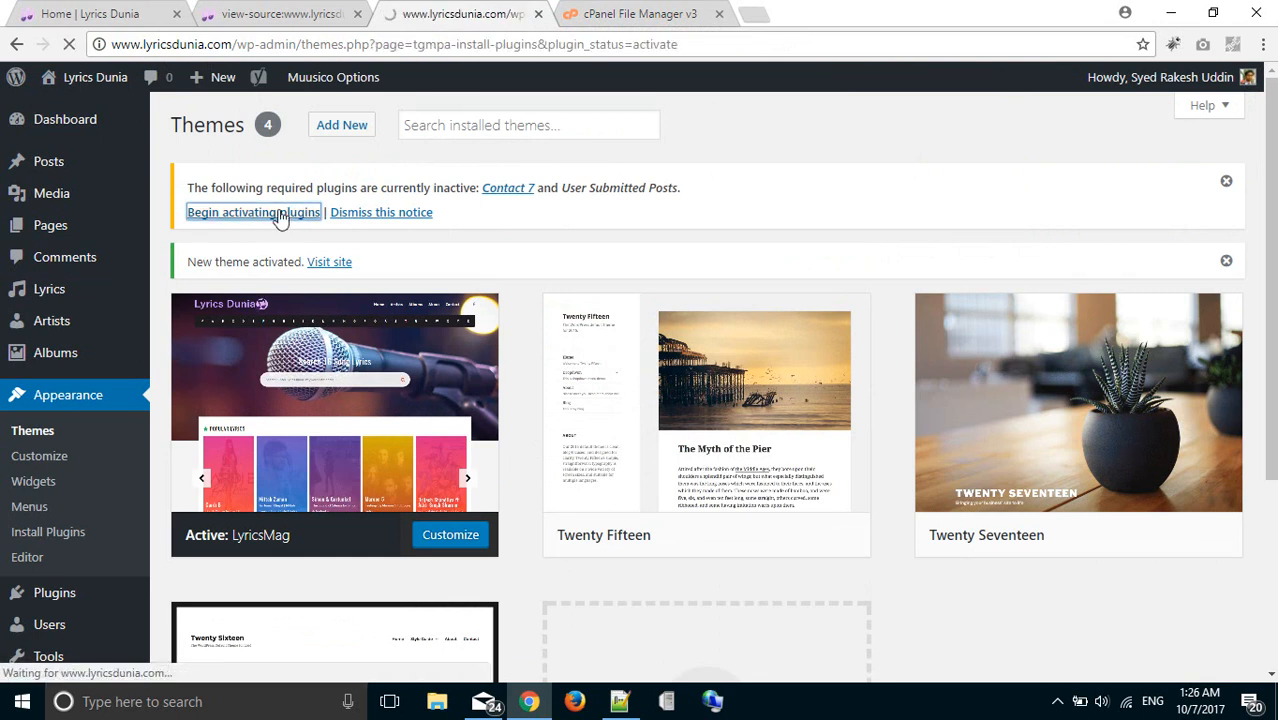
- Bulk-activate the Contact 7 and User Submitted Posts plugins
{"action": "left_click", "coordinate": [253, 212]}
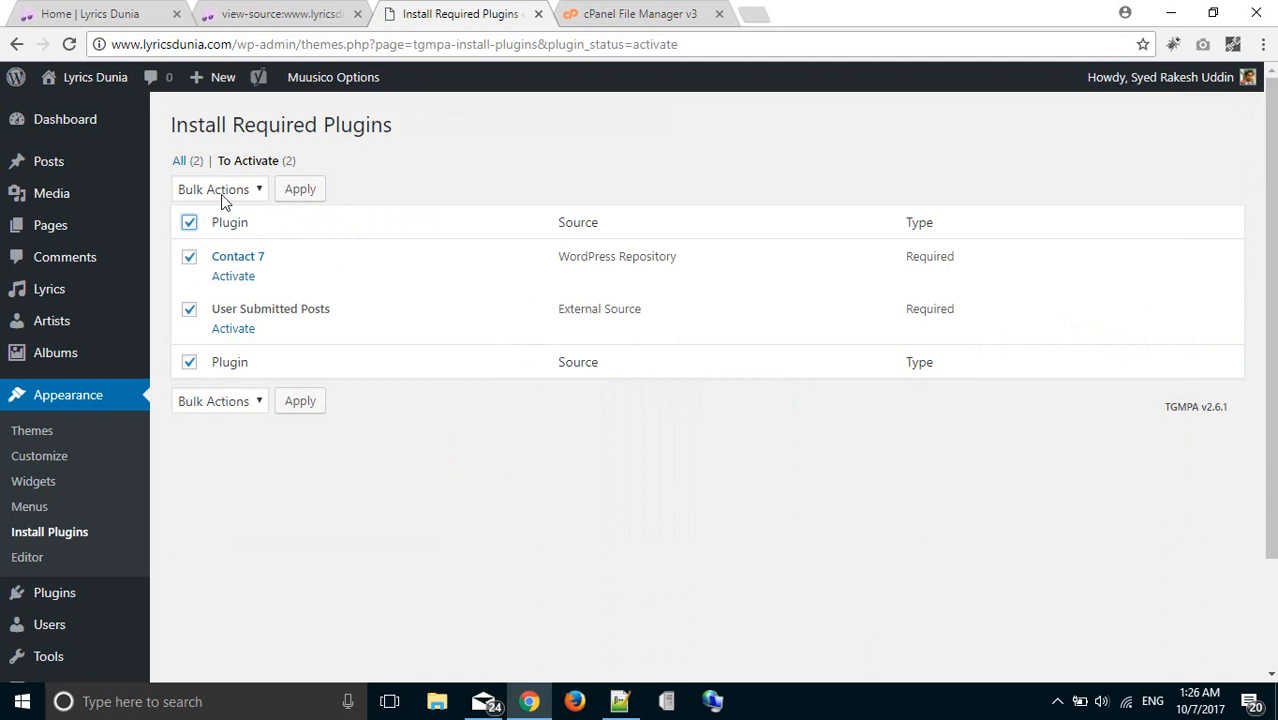
{"action": "left_click", "coordinate": [218, 189]}
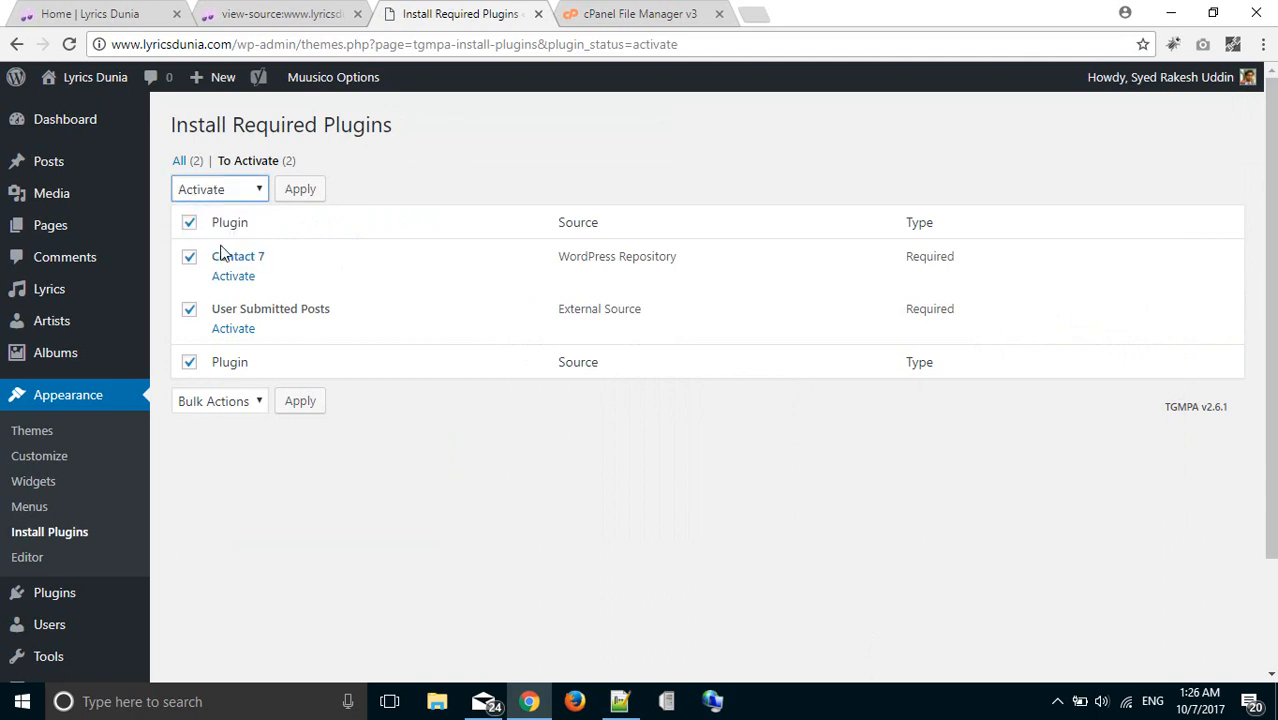
{"action": "left_click", "coordinate": [300, 189]}
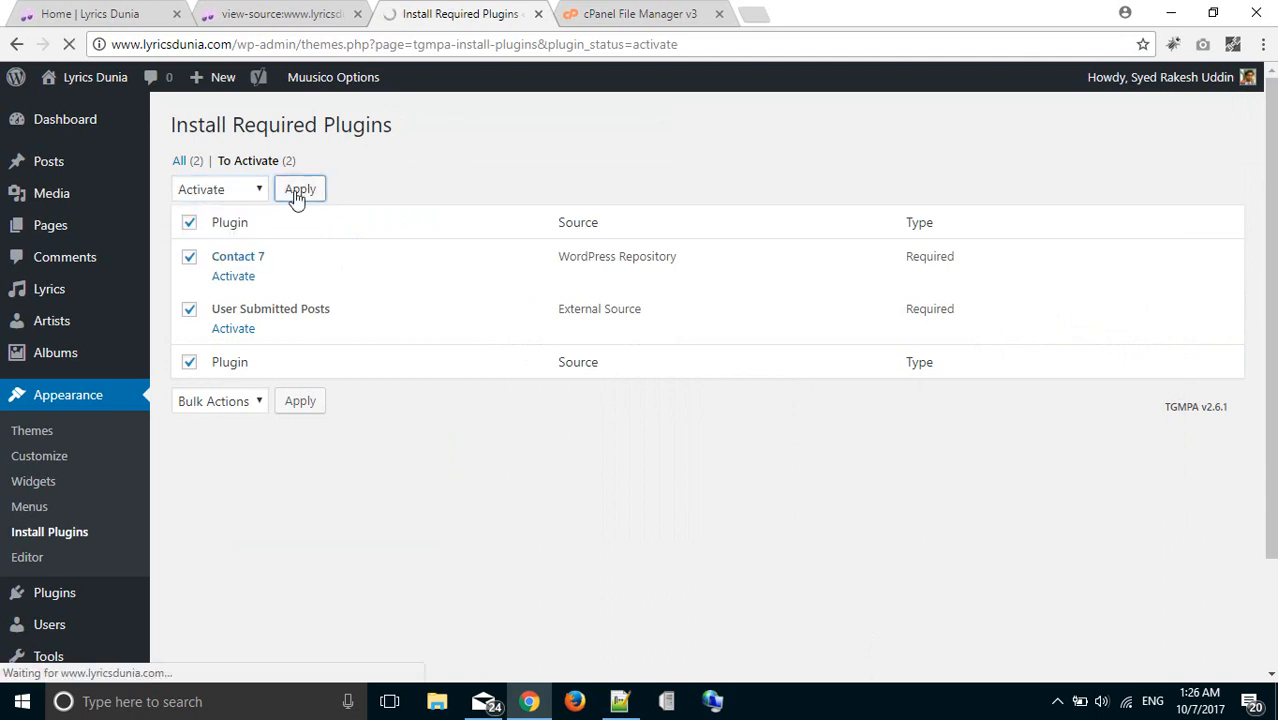
{"action": "left_click", "coordinate": [300, 189]}
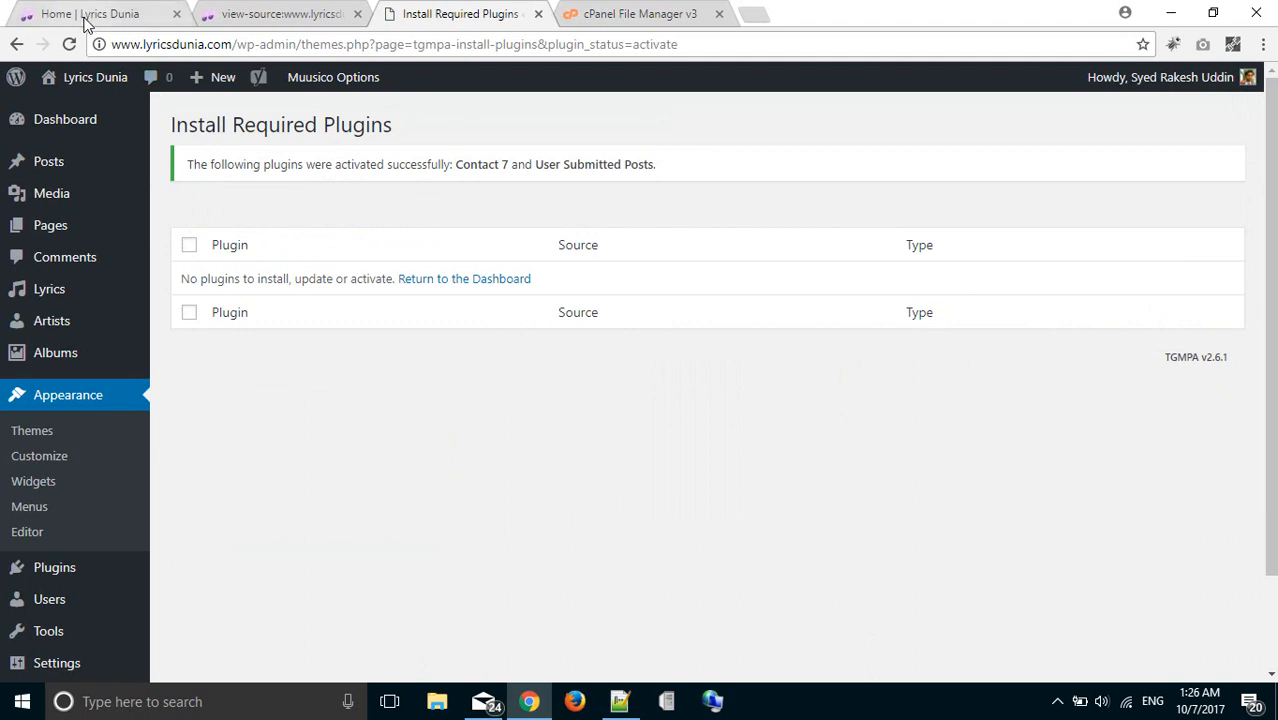
{"action": "left_click", "coordinate": [90, 13]}
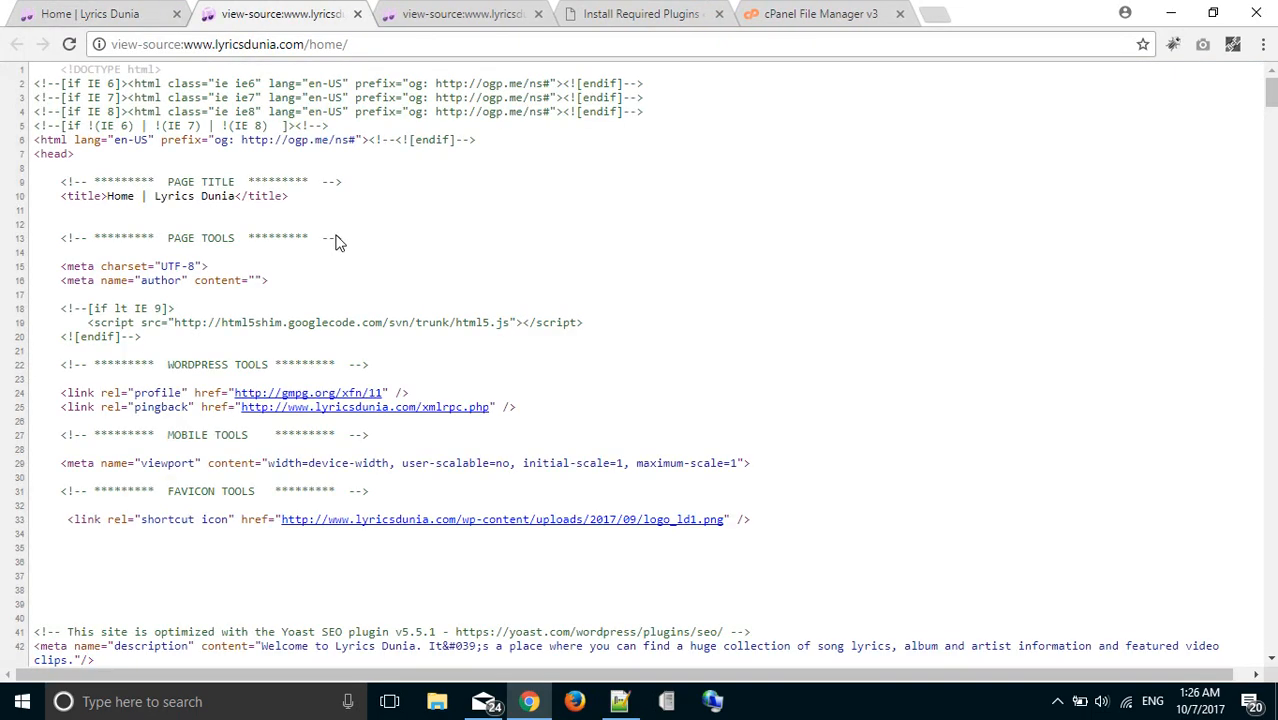
- Scroll through the refreshed homepage source to the lyricsmag theme links
{"action": "scroll", "scroll_direction": "down", "scroll_amount": 3}
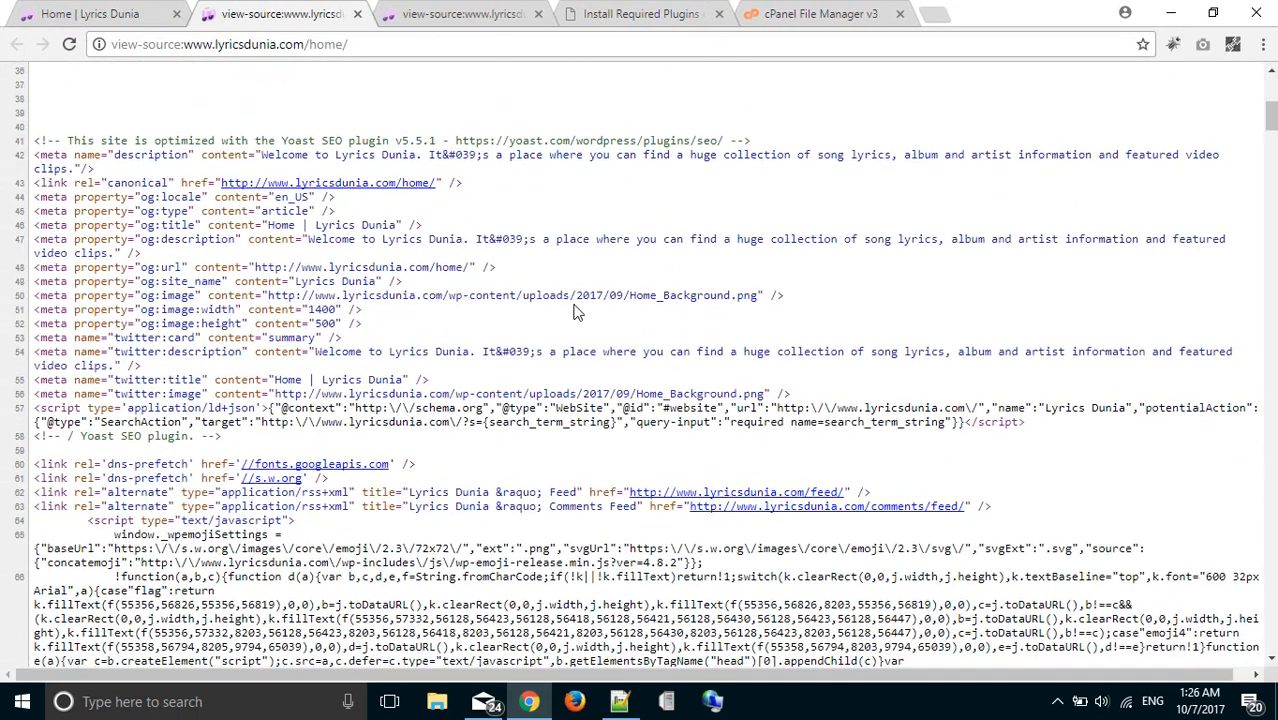
{"action": "scroll", "scroll_direction": "down", "scroll_amount": 3}
{"action": "type", "text": "lyricsmag"}
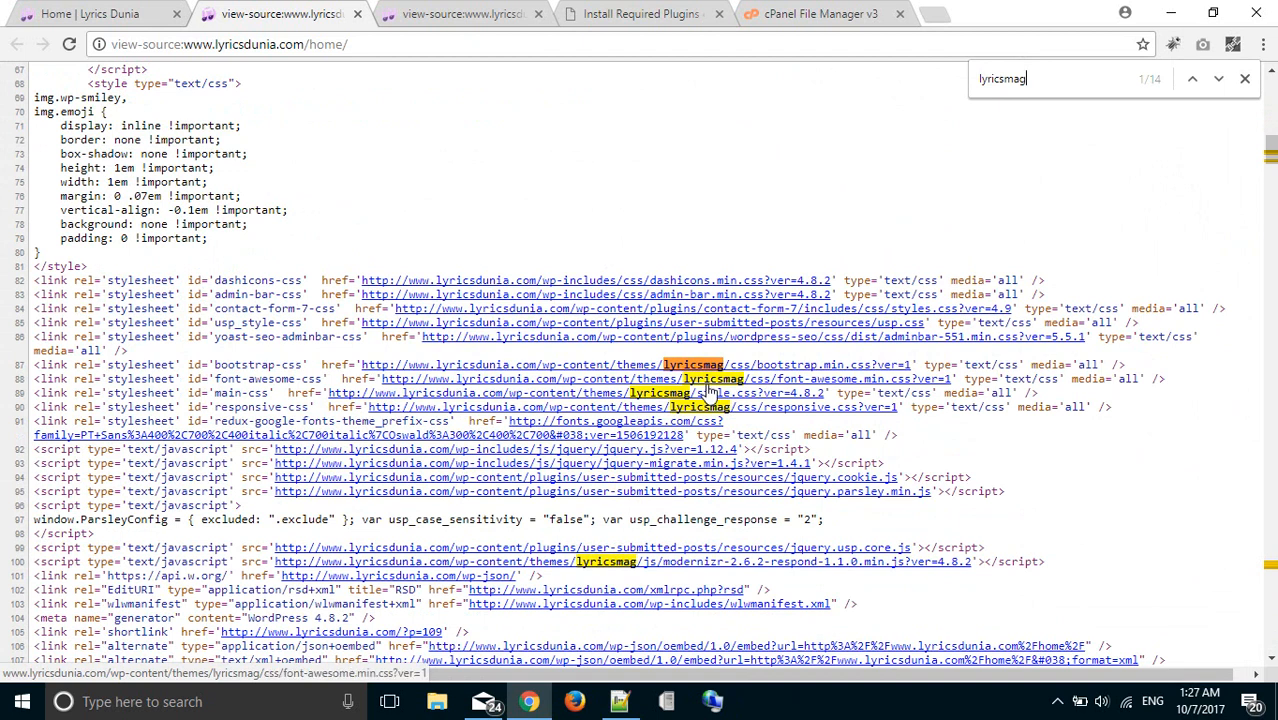
{"action": "mouse_move", "coordinate": [770, 432]}
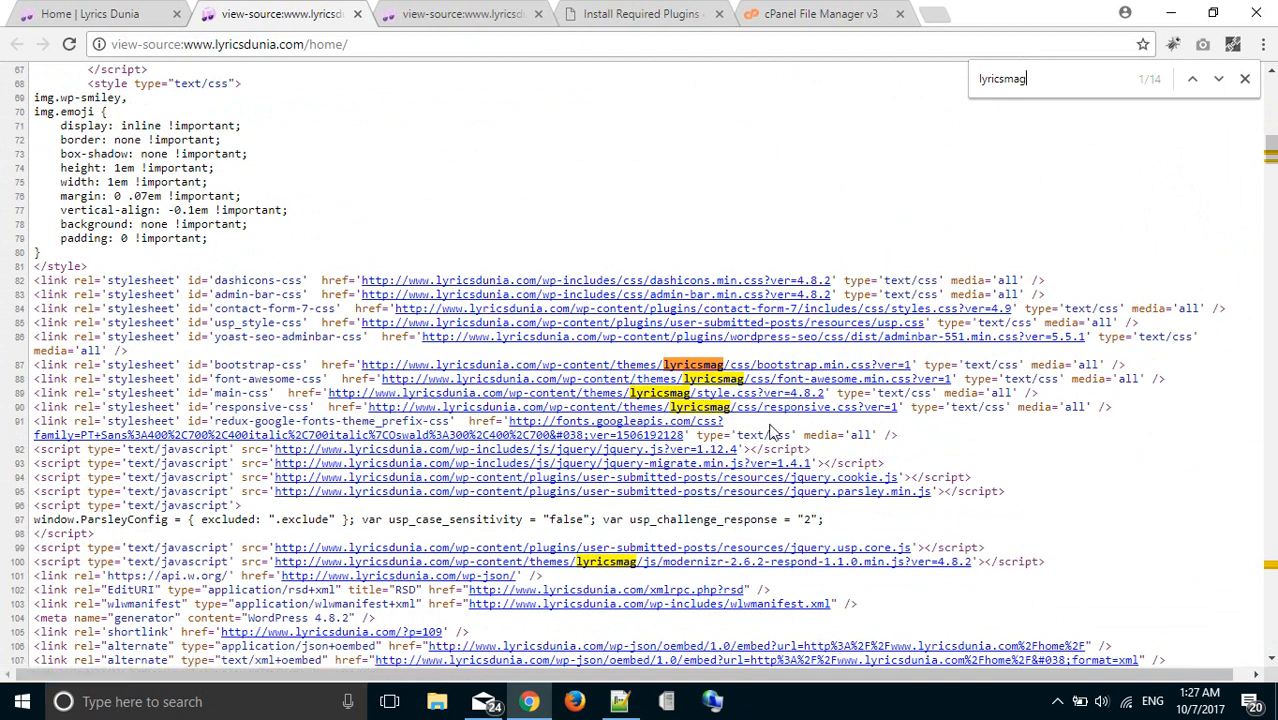